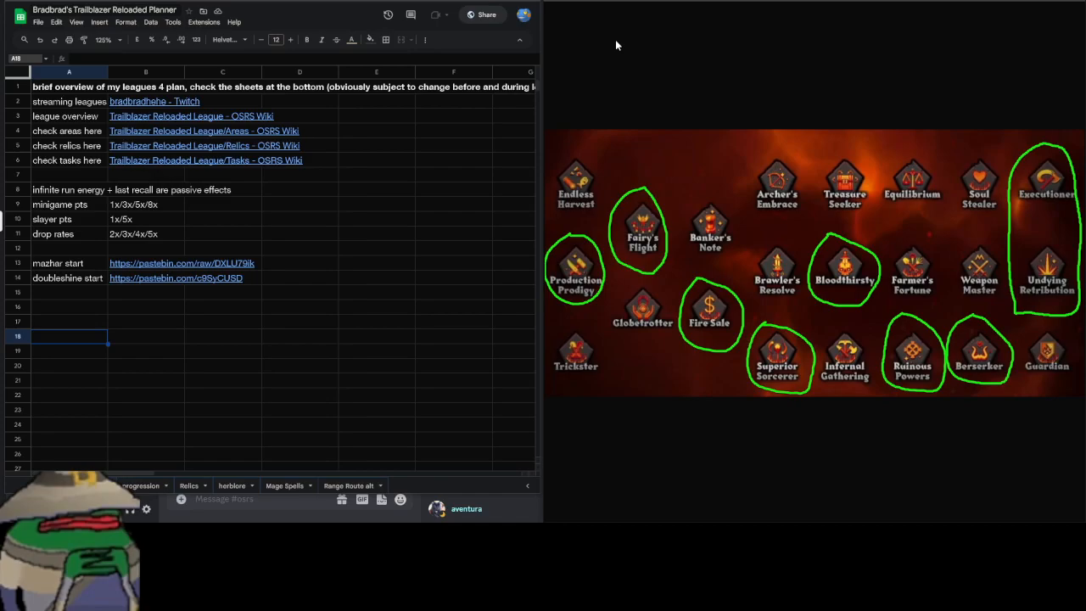
mouse_move(699, 107)
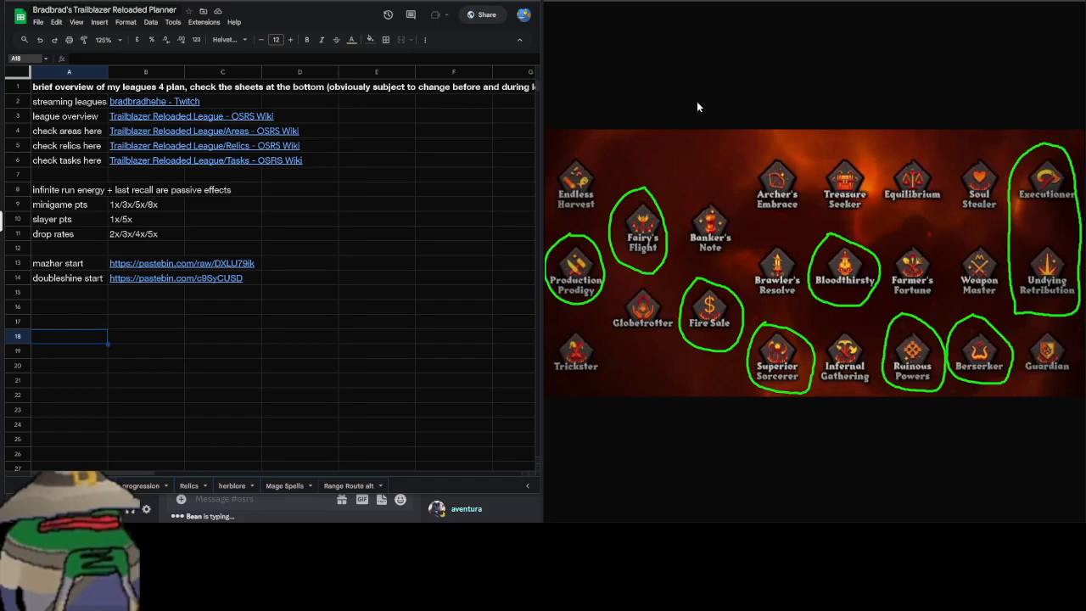
mouse_move(65, 166)
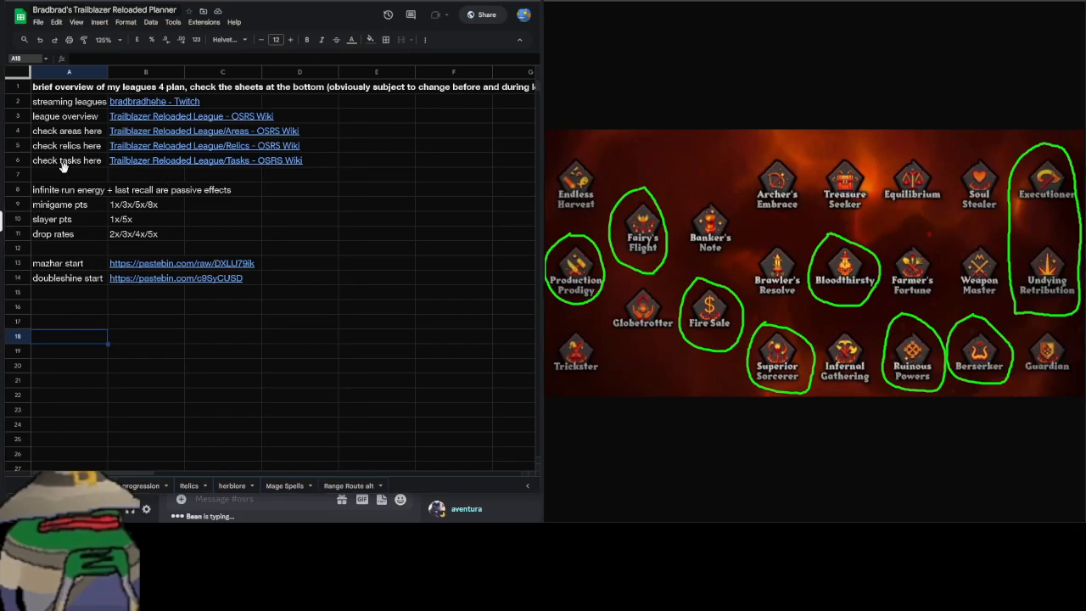
Review a few cells on the league overview sheet, then switch to the Progression plan sheet
left_click(68, 173)
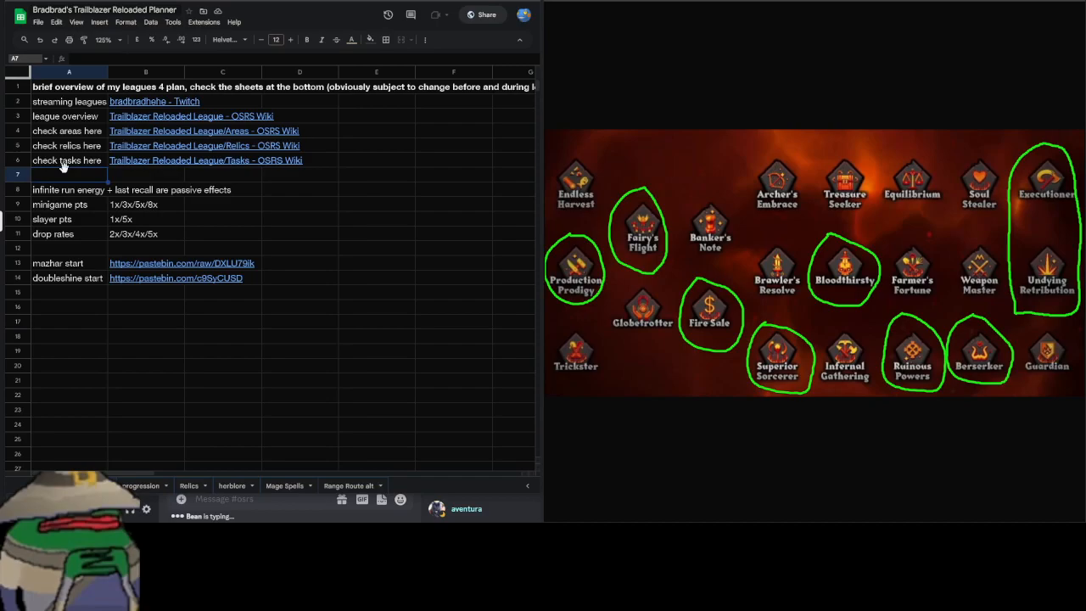
mouse_move(108, 340)
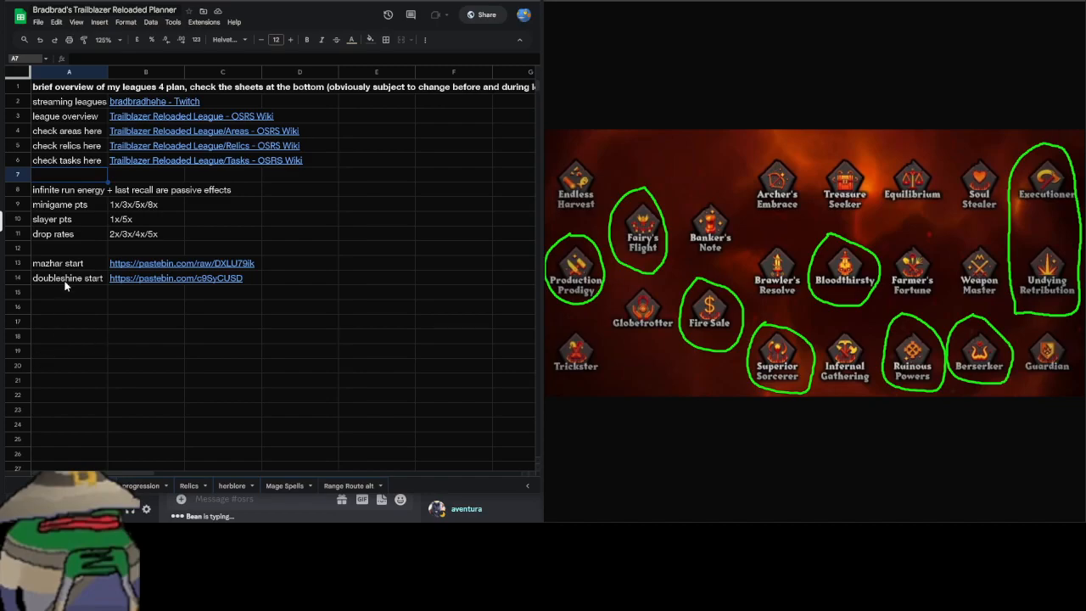
left_click(68, 292)
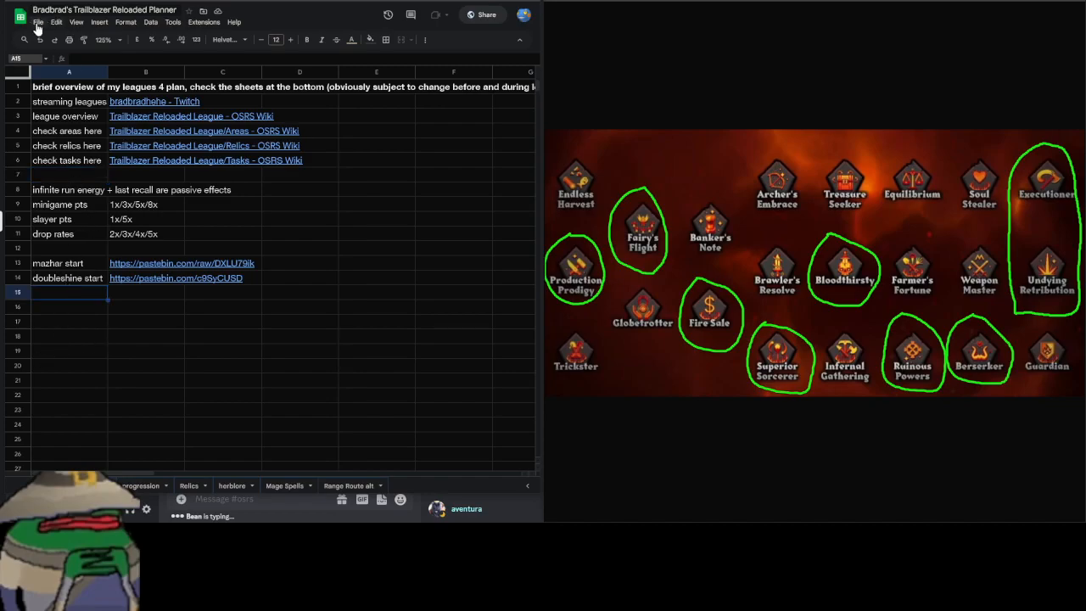
left_click(91, 305)
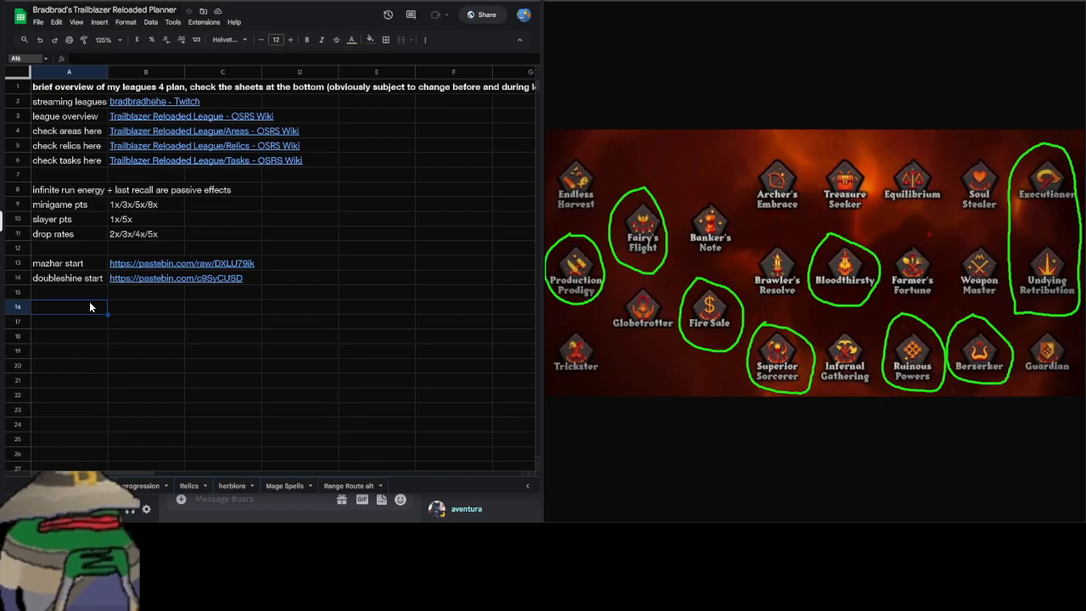
mouse_move(146, 474)
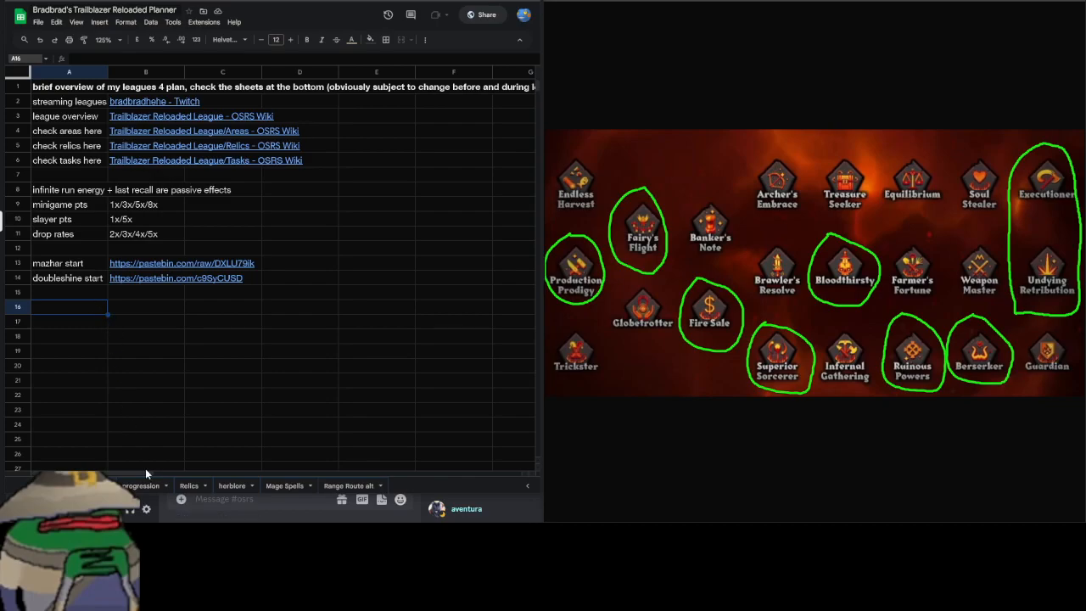
left_click(141, 485)
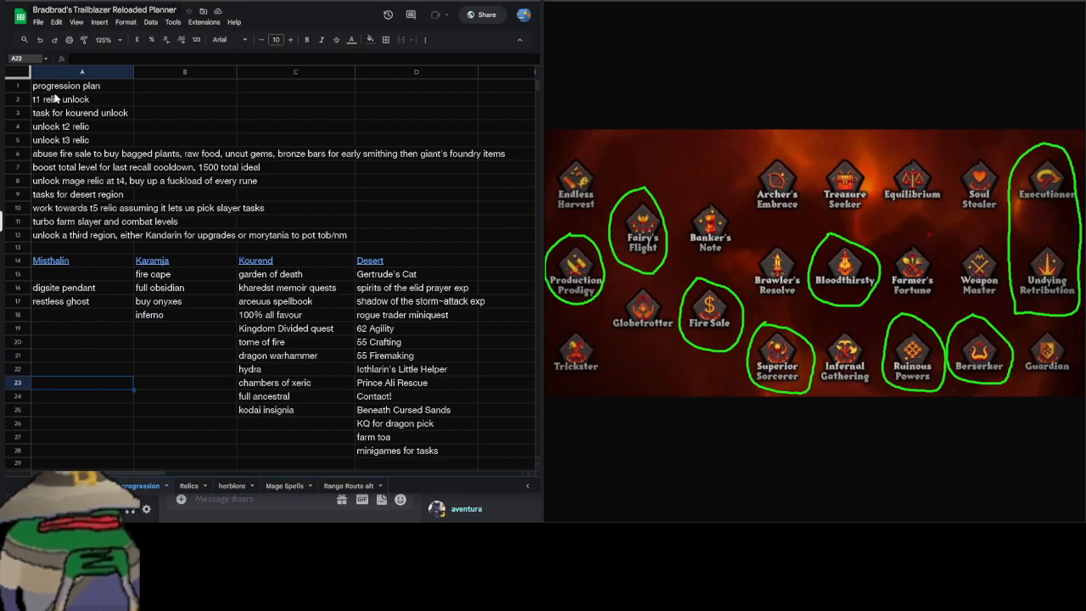
left_click(185, 85)
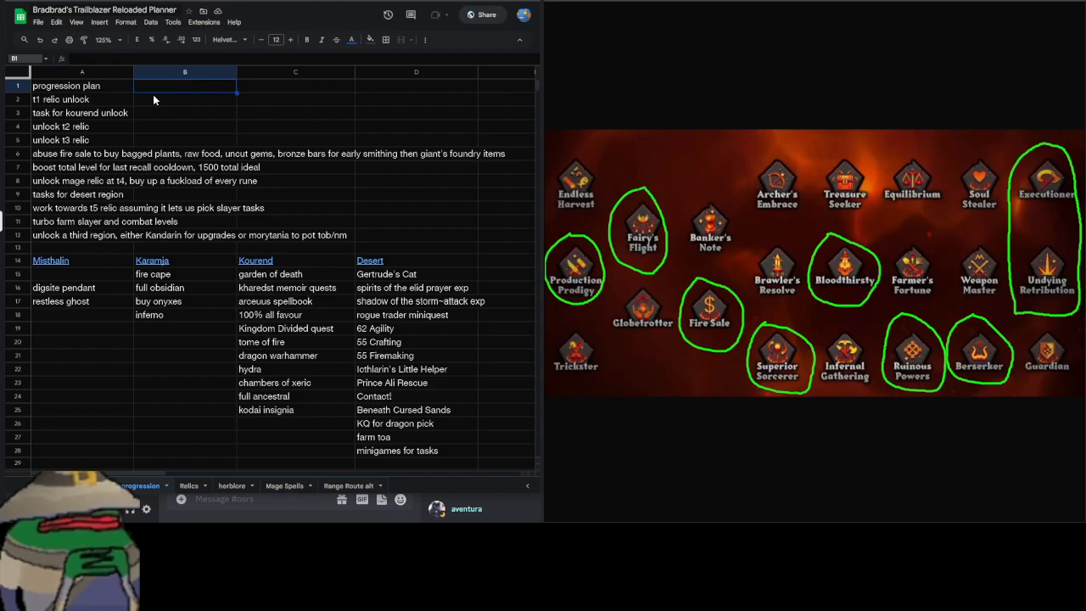
mouse_move(572, 102)
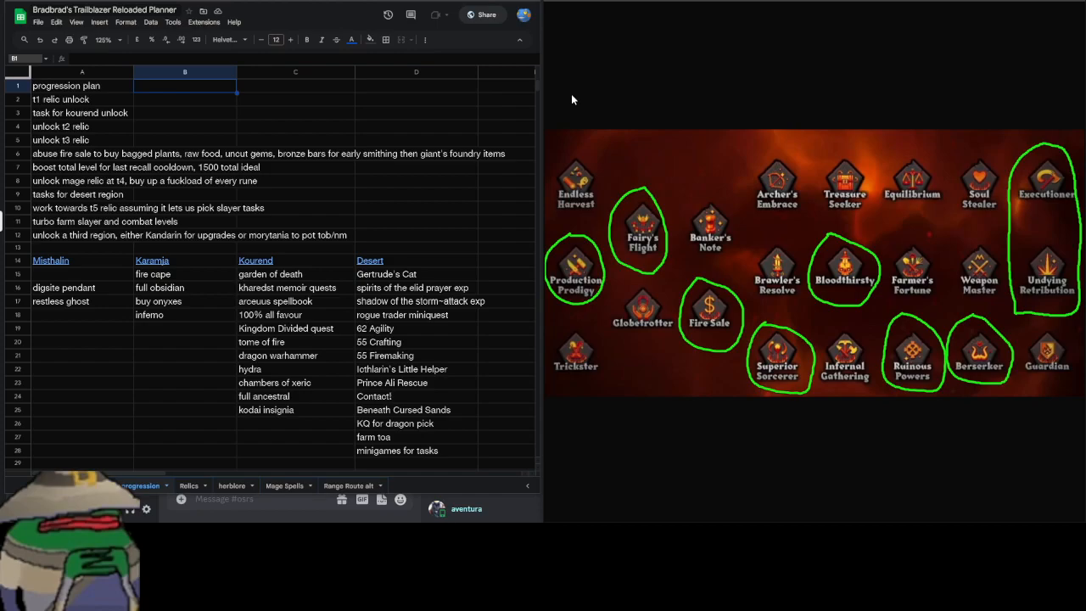
mouse_move(601, 82)
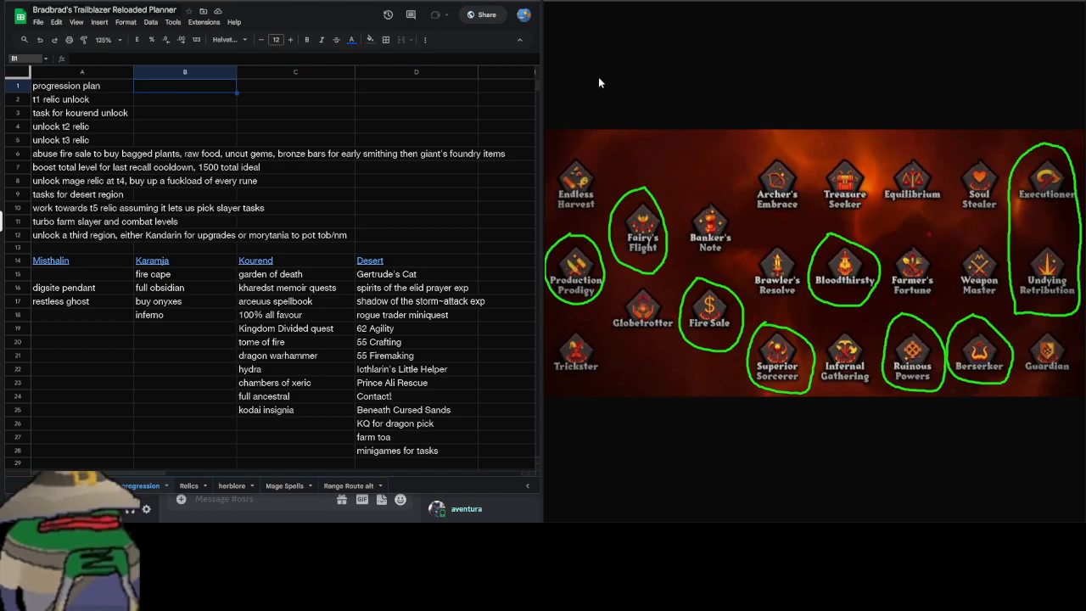
left_click(185, 112)
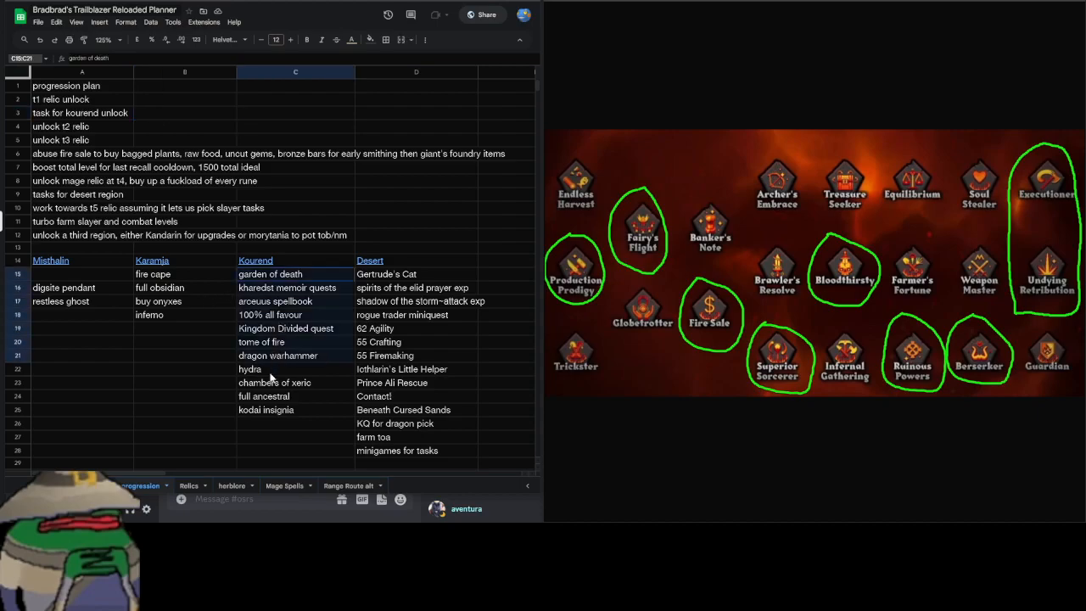
left_click(386, 273)
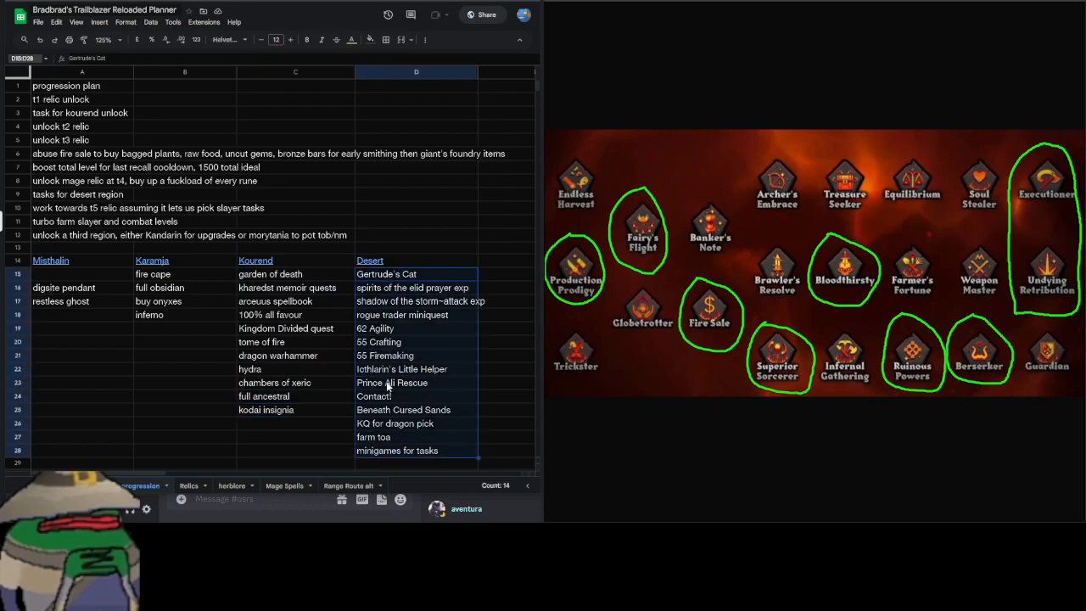
left_click(403, 370)
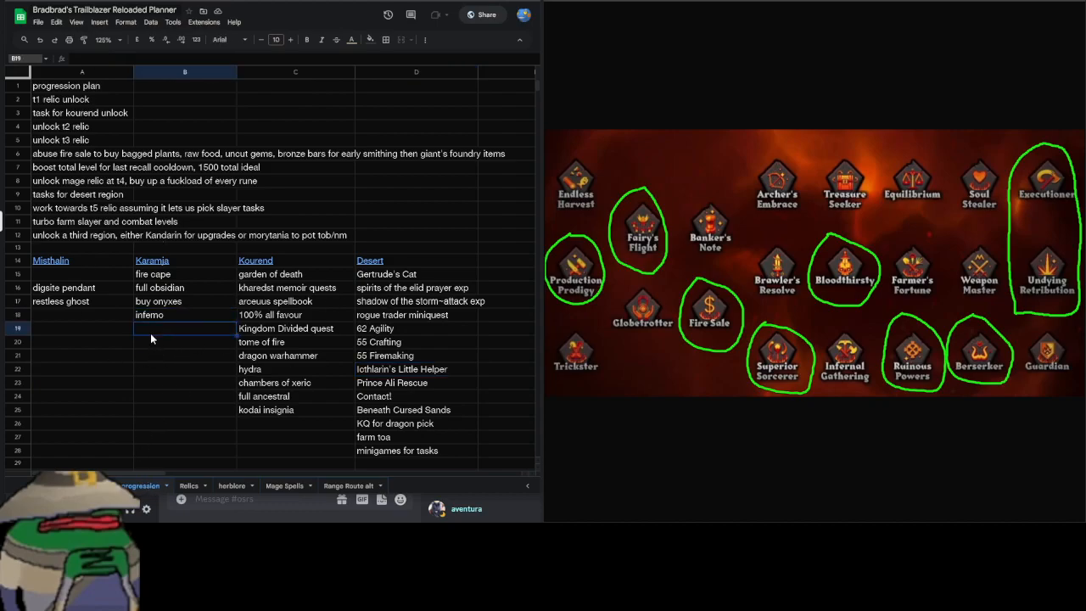
left_click(184, 275)
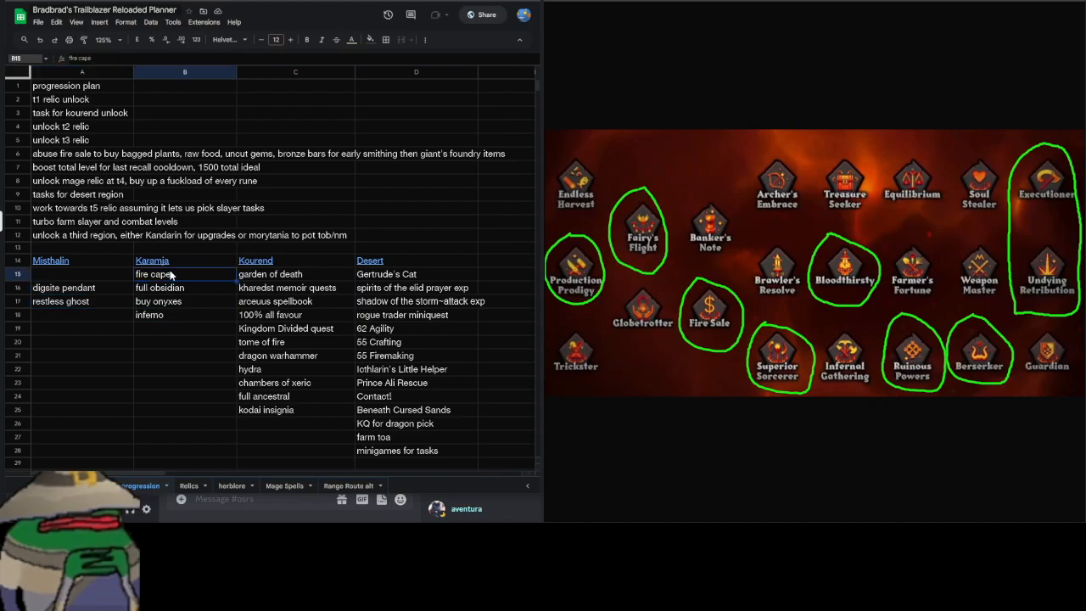
left_click(81, 314)
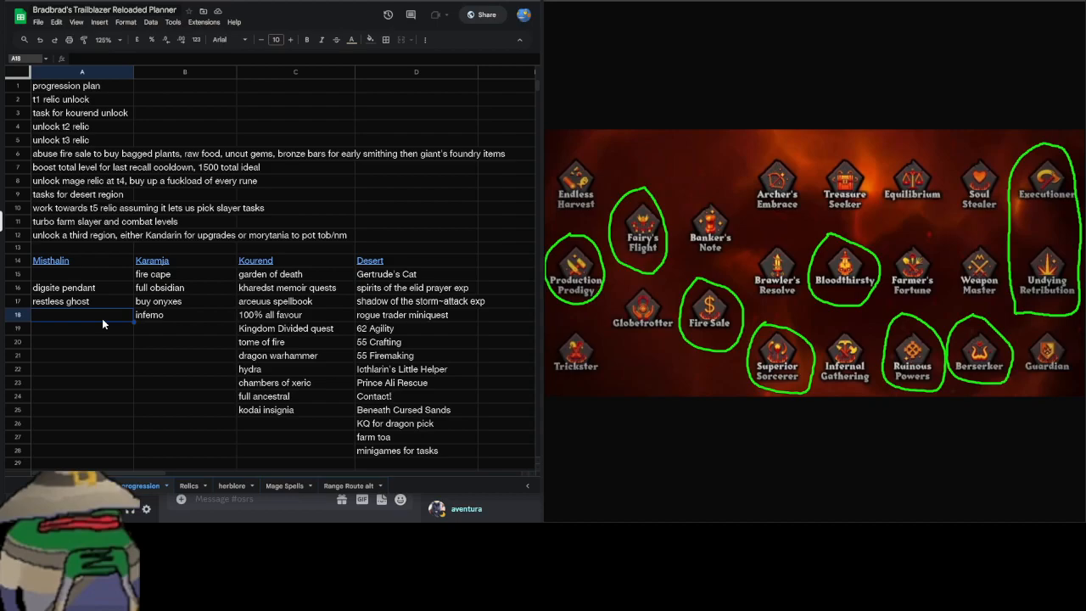
mouse_move(196, 146)
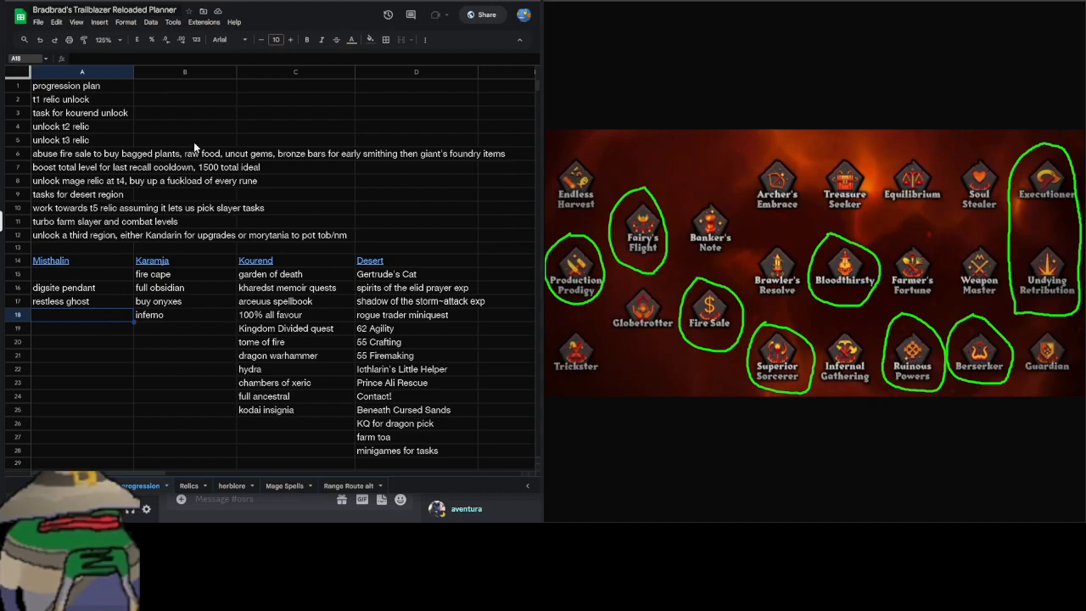
left_click(183, 126)
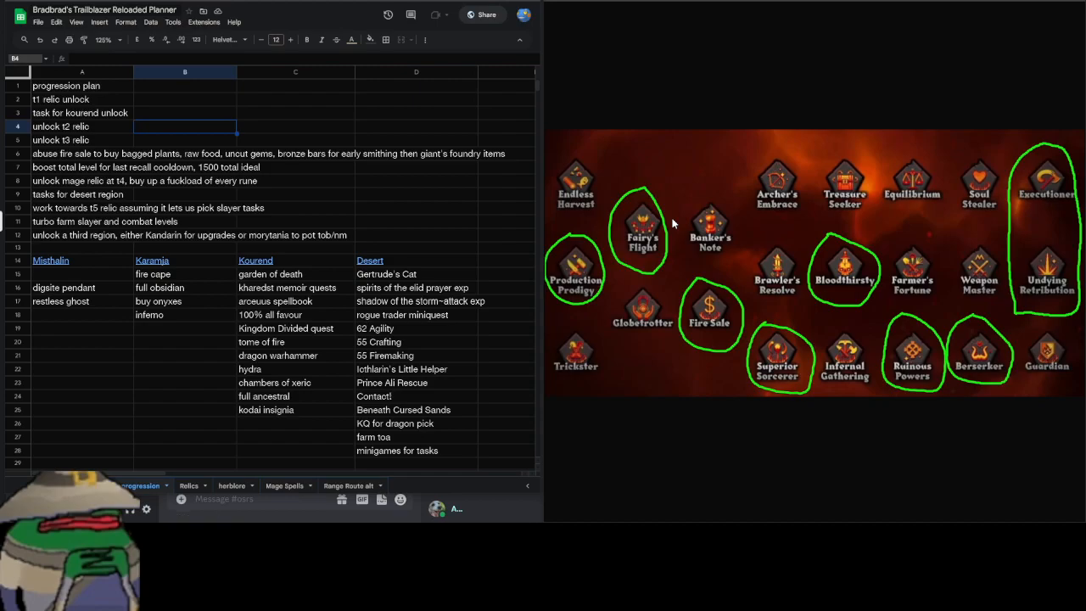
mouse_move(670, 302)
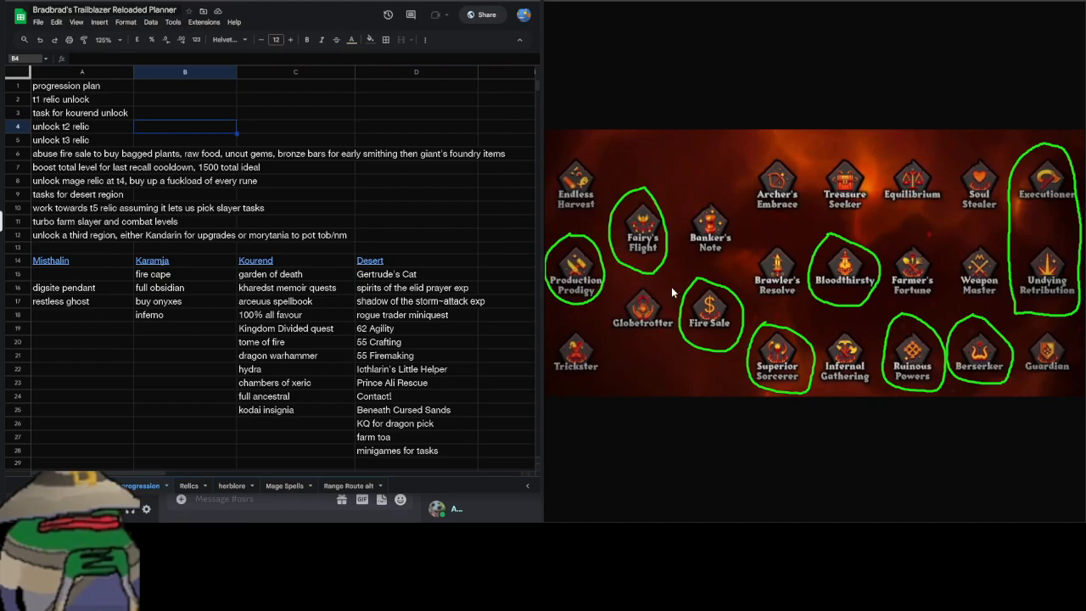
mouse_move(625, 302)
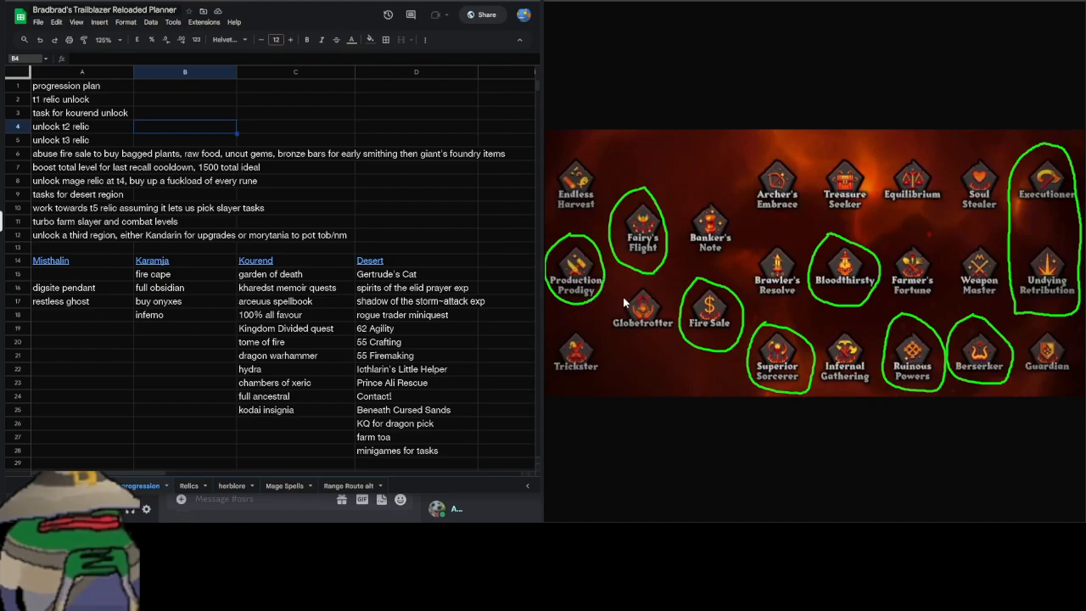
mouse_move(653, 288)
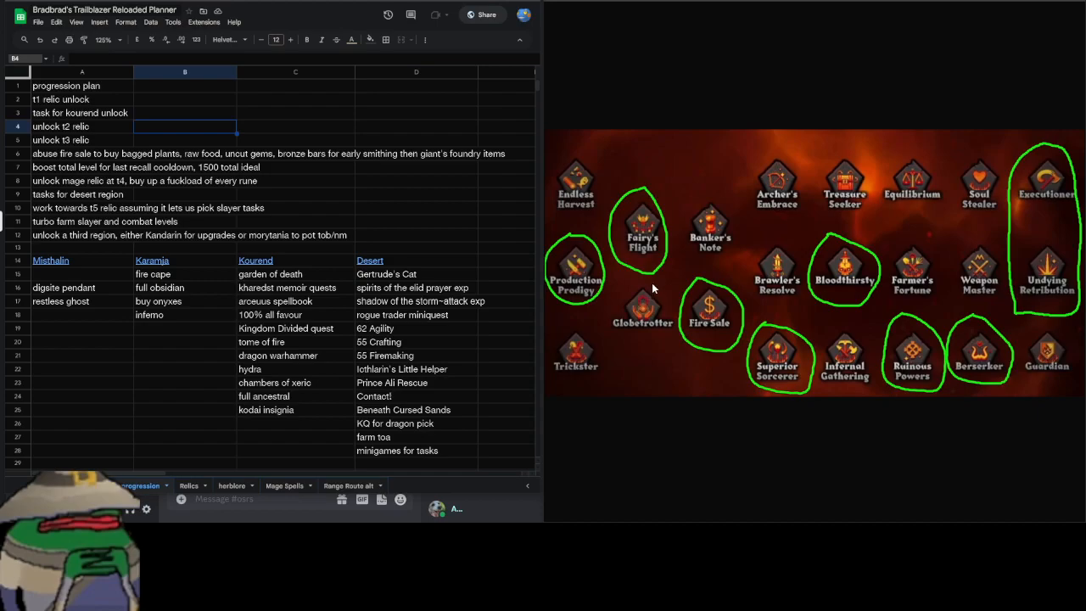
mouse_move(669, 272)
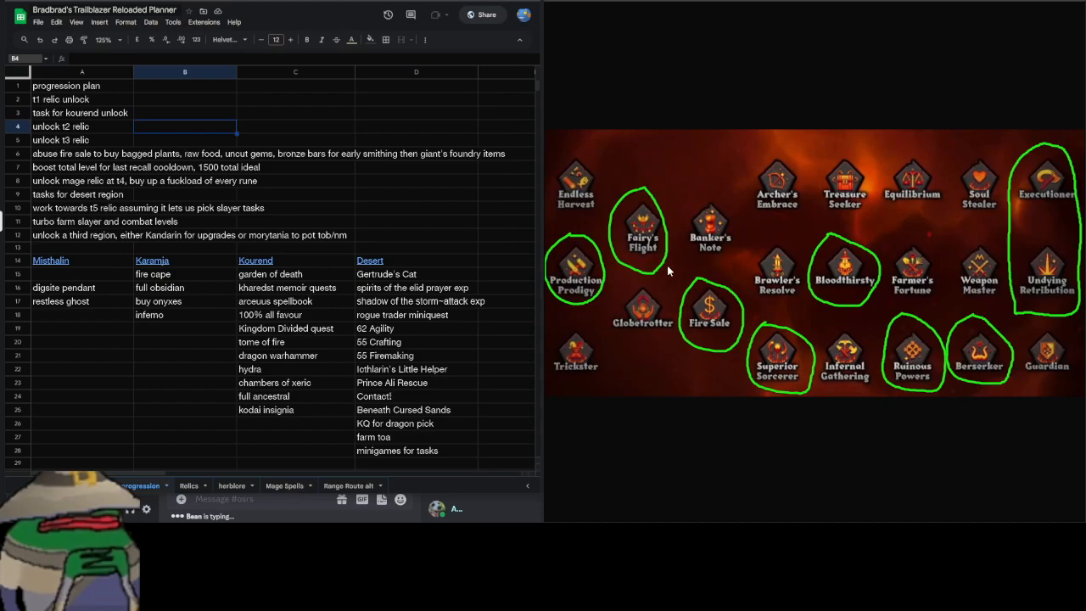
mouse_move(665, 222)
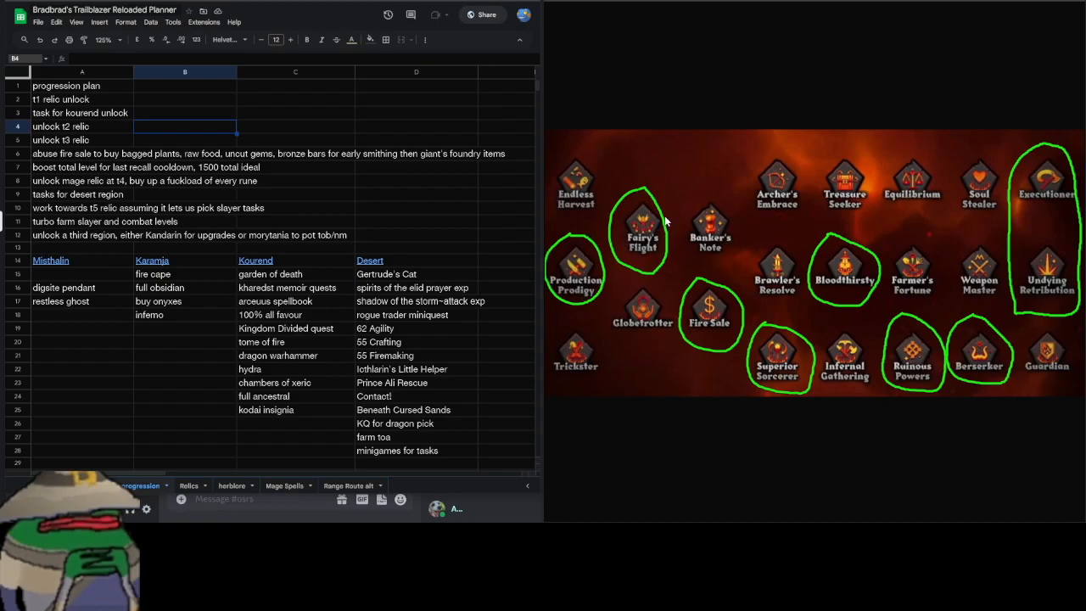
mouse_move(655, 279)
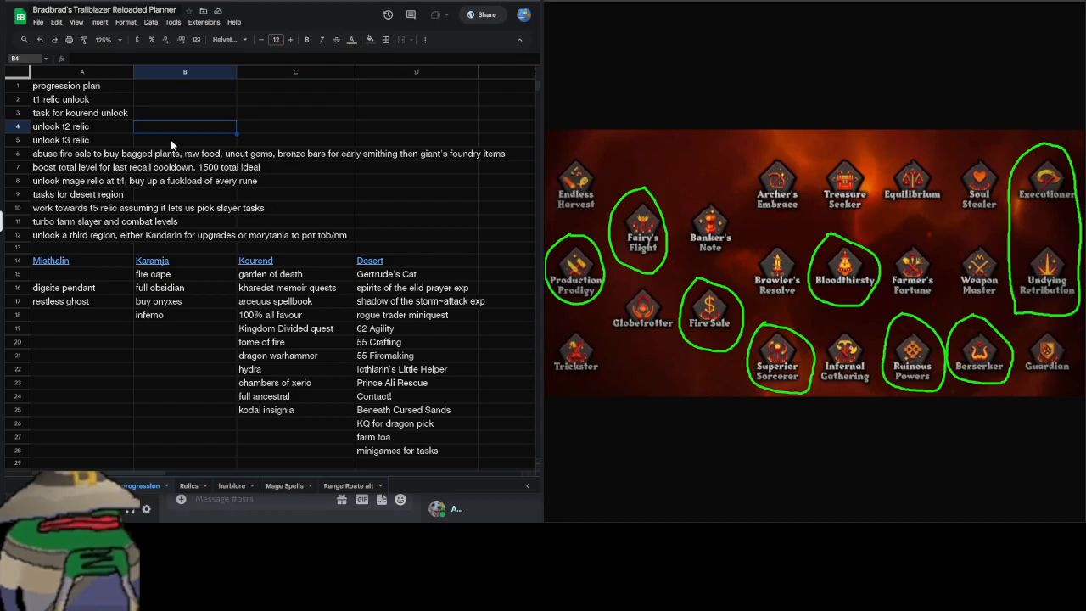
left_click(185, 140)
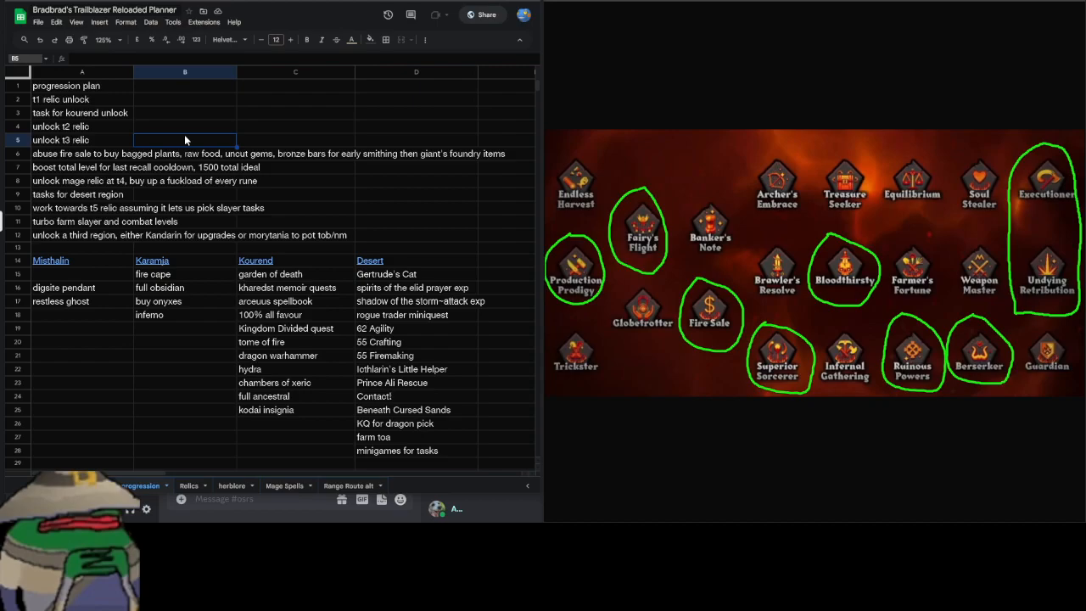
Switch to the herblore sheet and highlight the herb column of the potion table
left_click(231, 485)
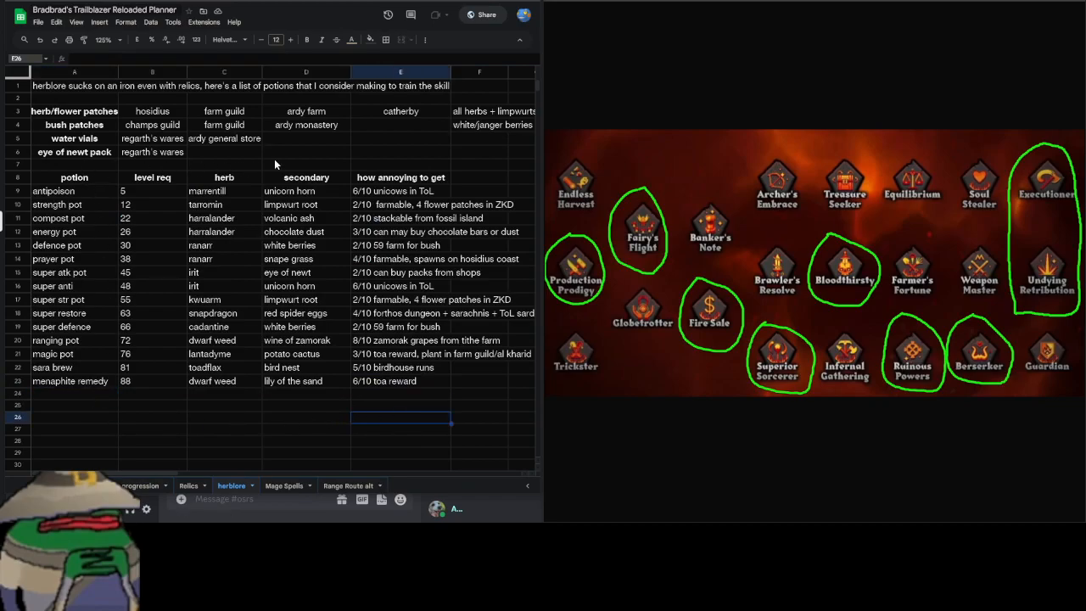
mouse_move(418, 158)
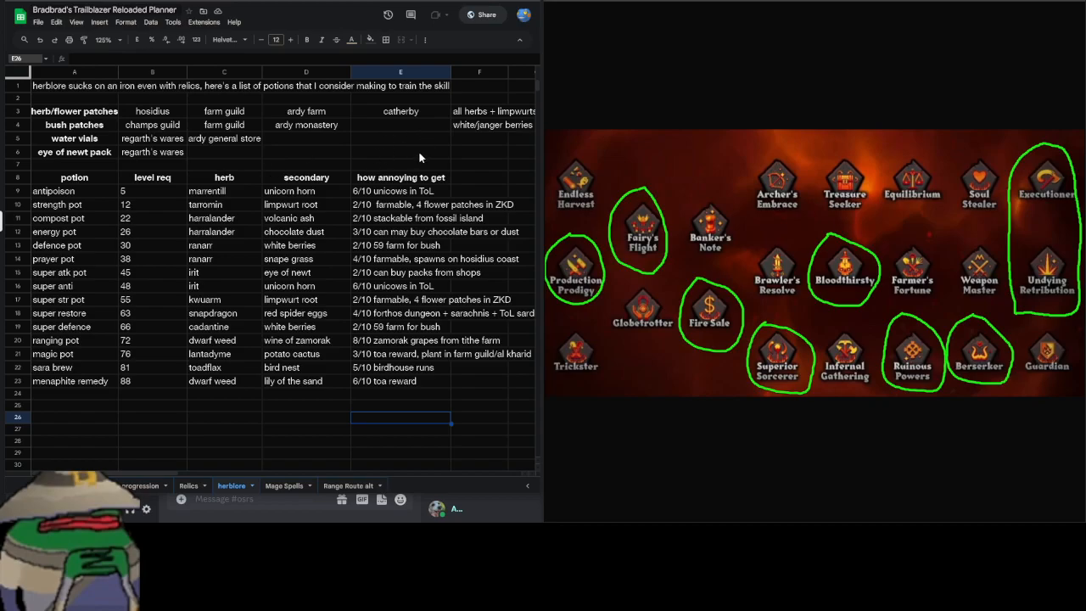
mouse_move(88, 405)
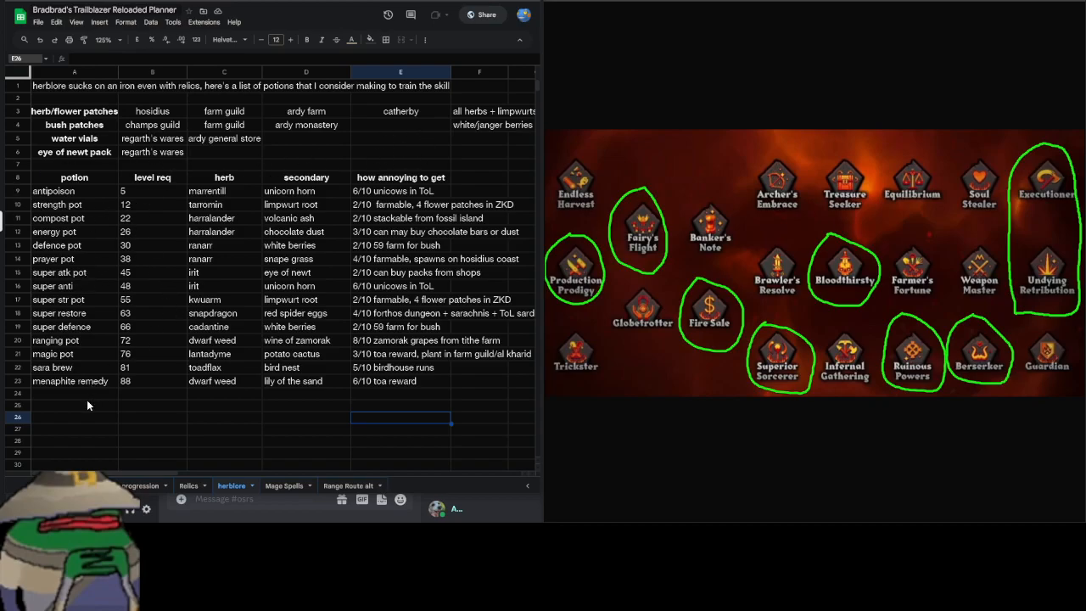
left_click(75, 393)
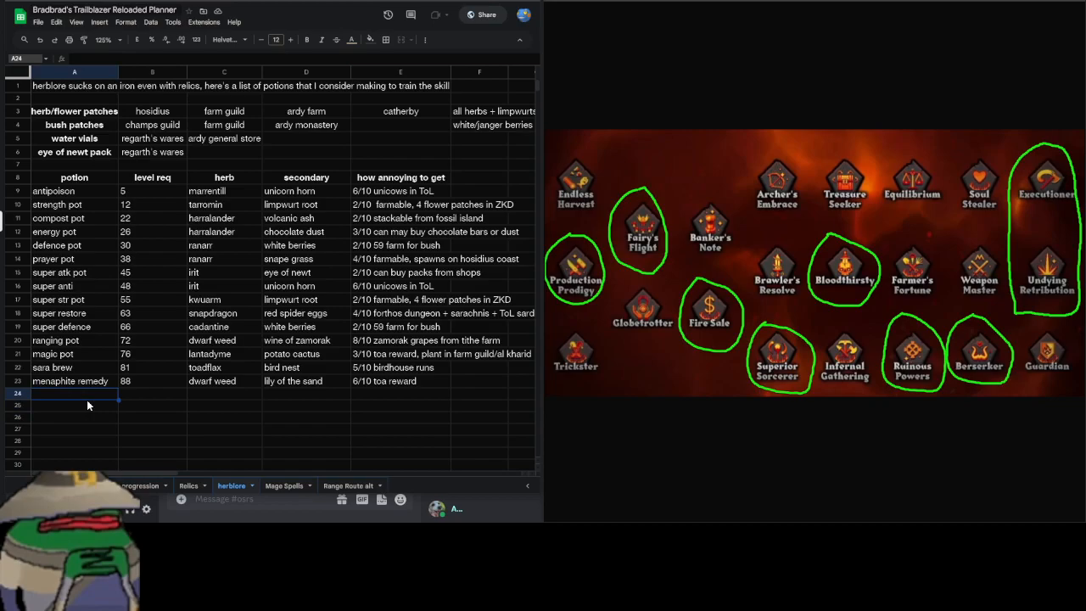
left_click(75, 404)
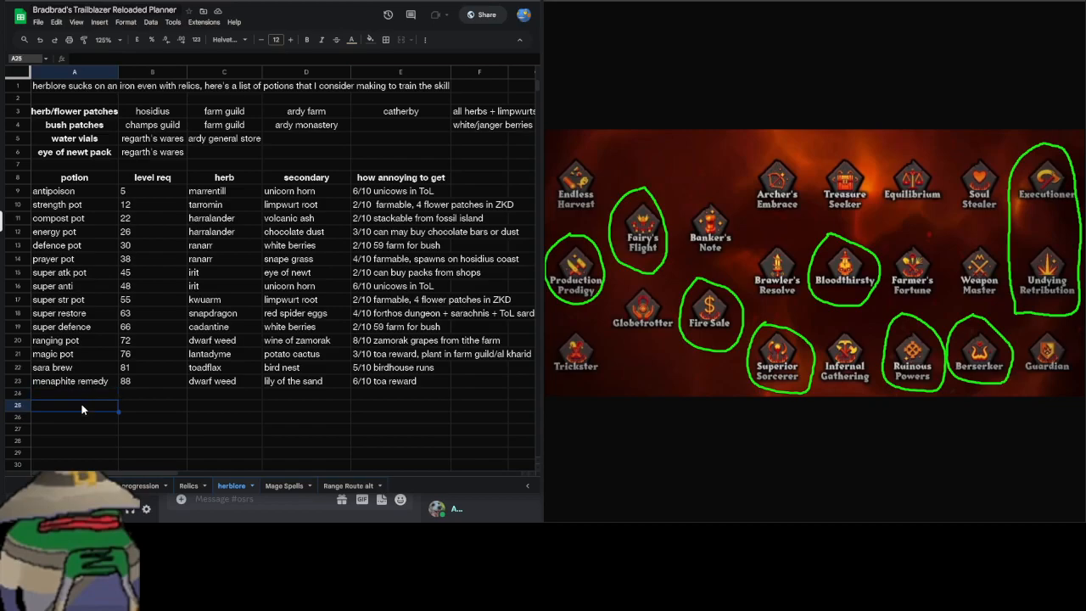
left_click_drag(224, 190, 224, 285)
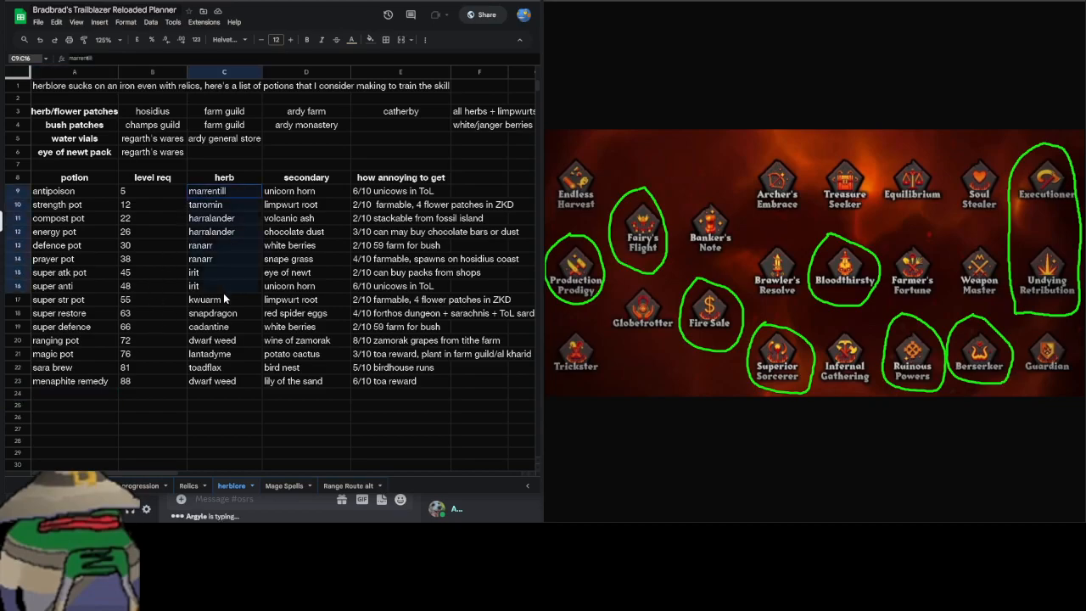
Point out the antipoison's how-annoying note and the menaphite remedy's ToA reward note
left_click(401, 190)
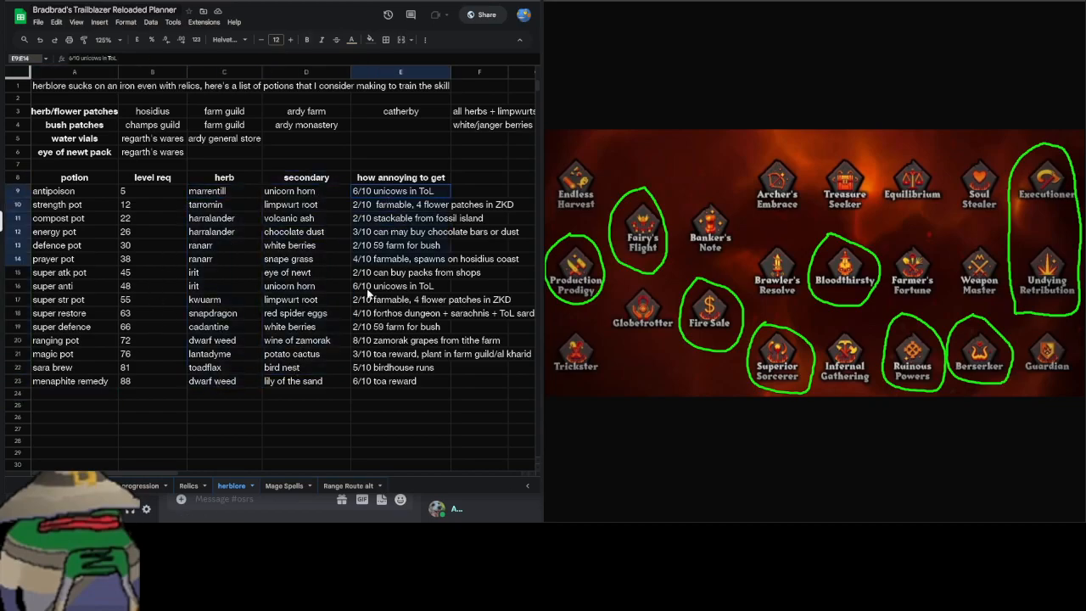
left_click(401, 381)
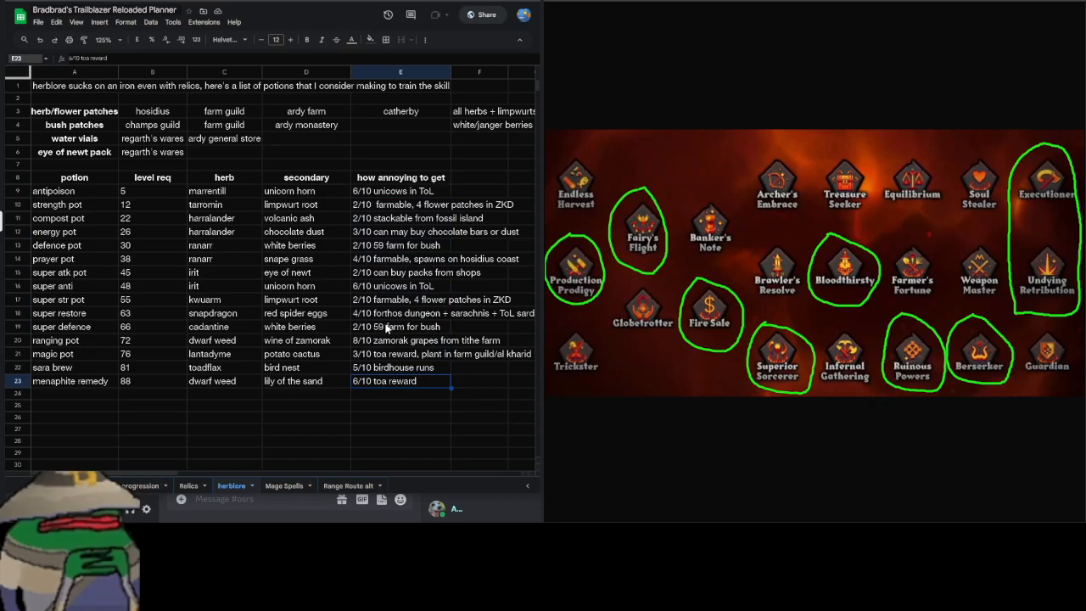
left_click(224, 394)
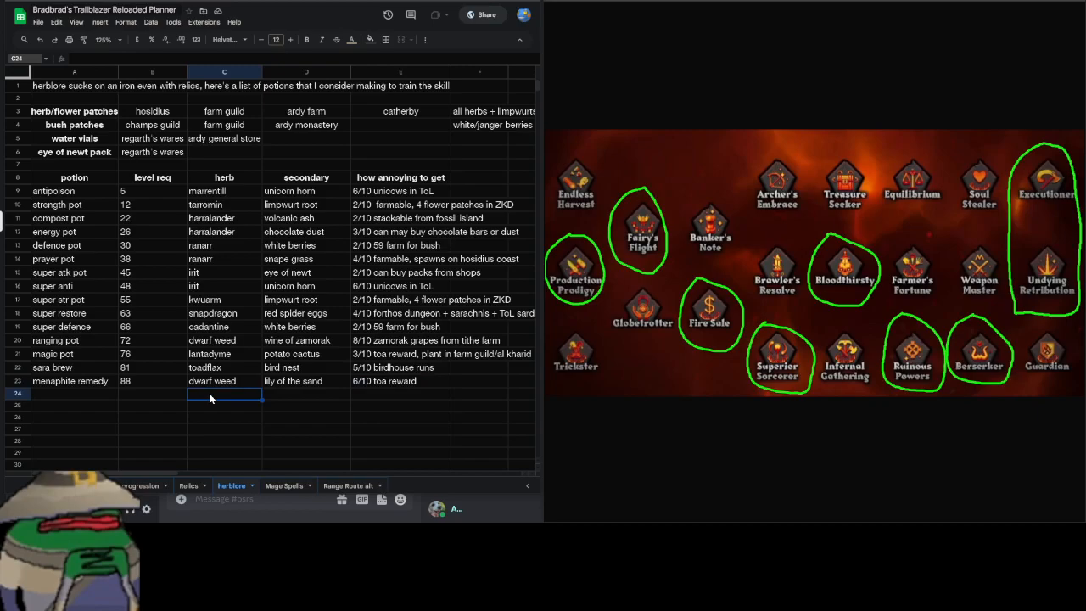
mouse_move(58, 414)
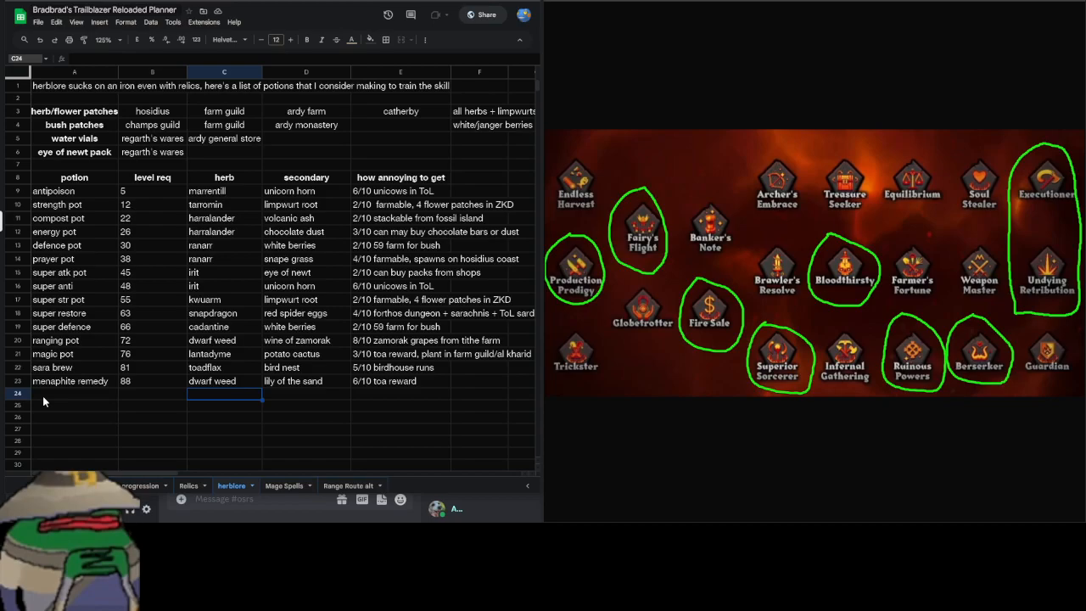
mouse_move(44, 258)
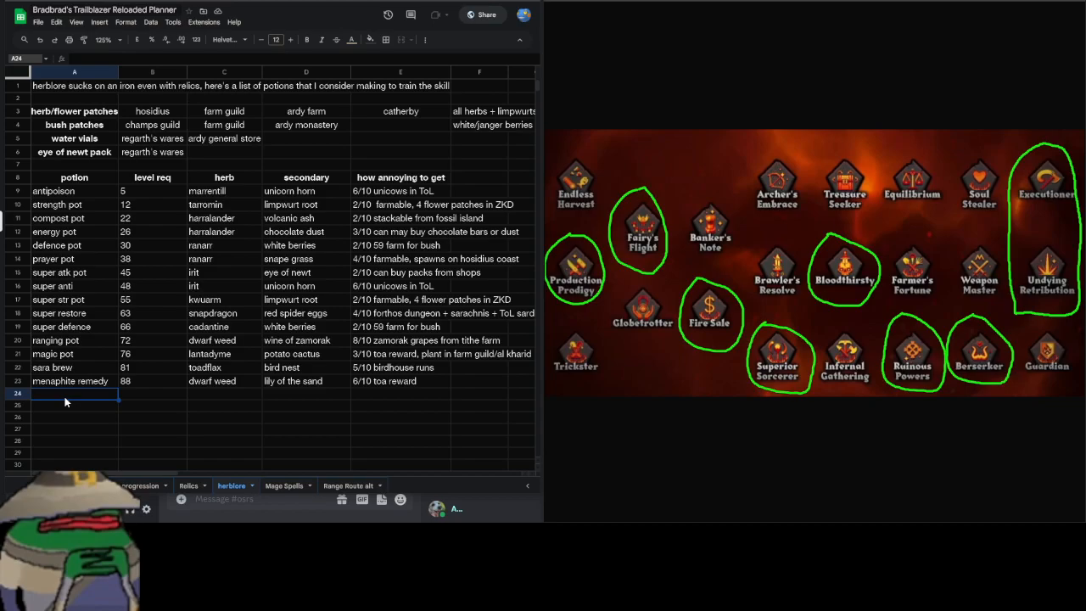
left_click(285, 485)
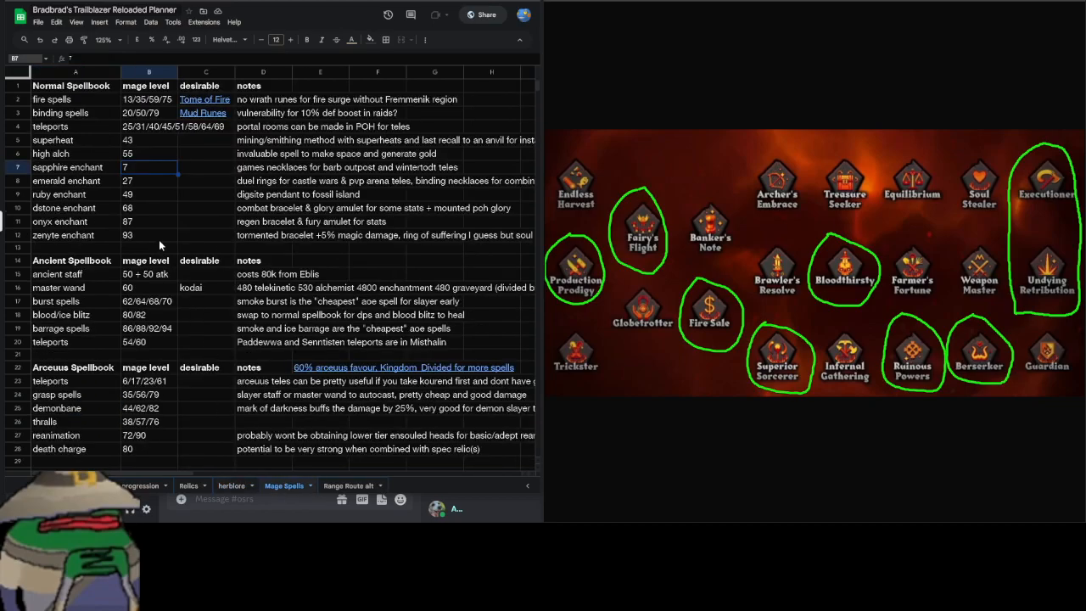
left_click(74, 248)
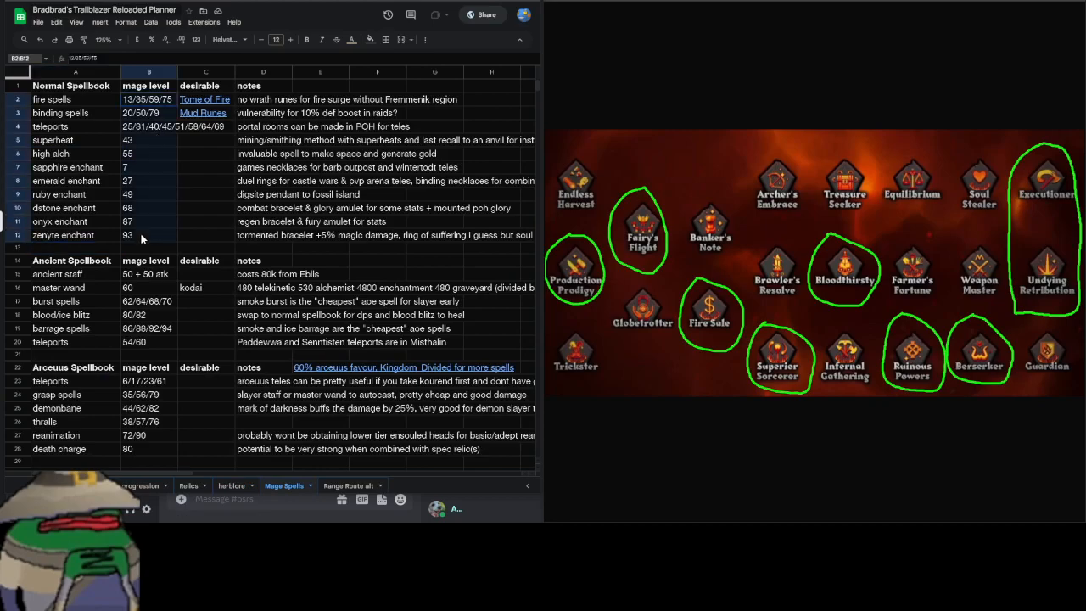
scroll("down", 3)
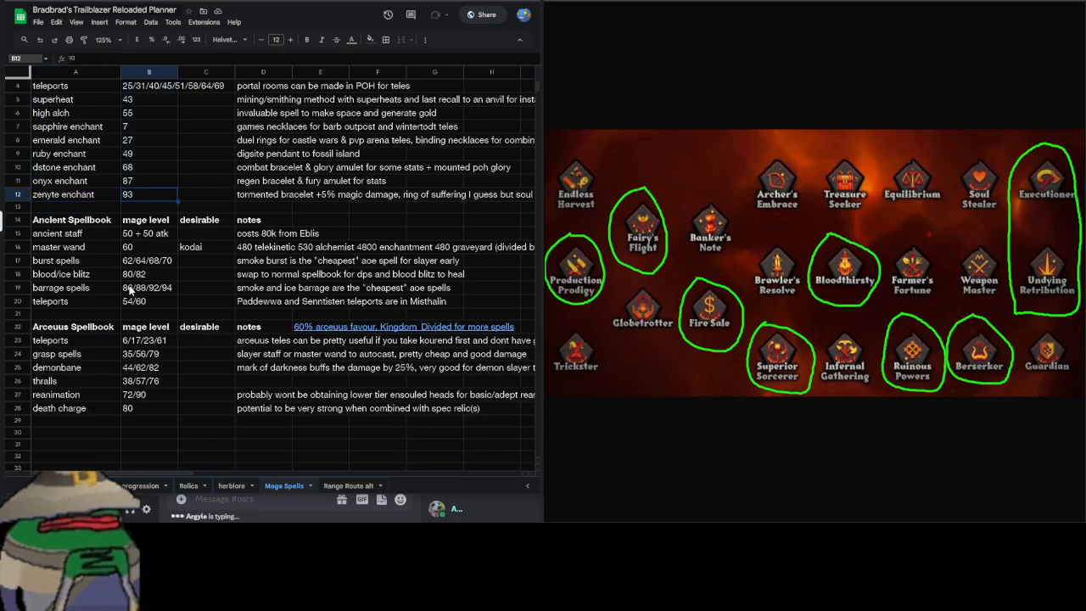
scroll("up", 3)
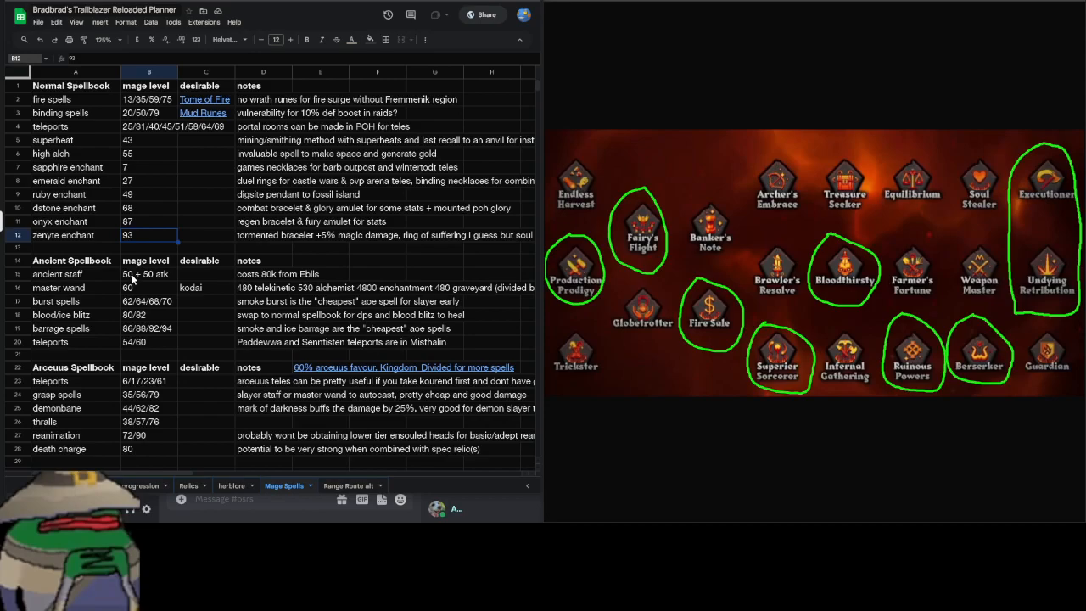
left_click(75, 248)
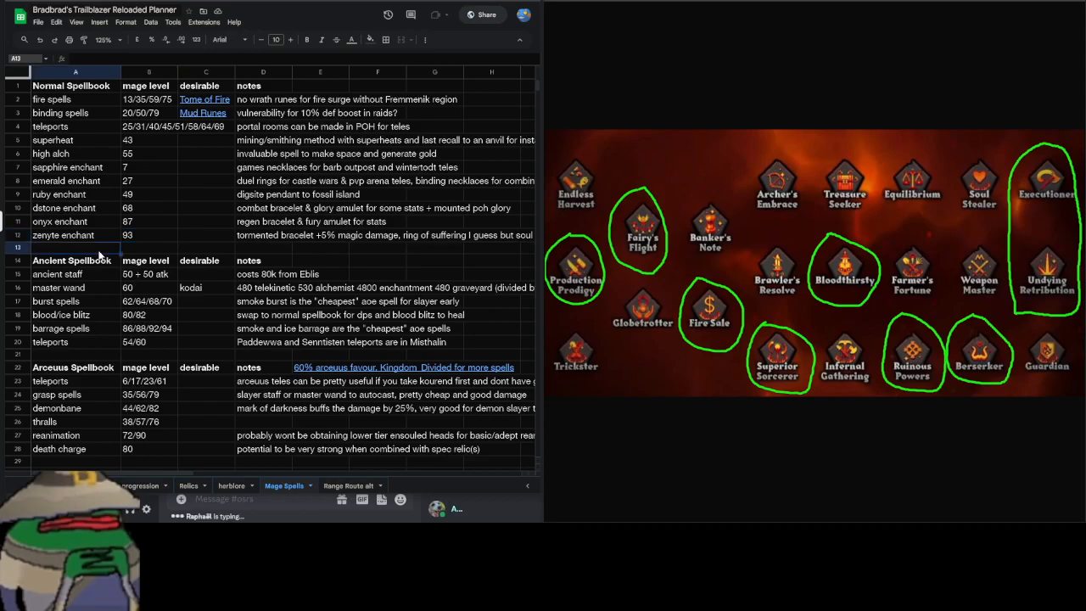
left_click(75, 180)
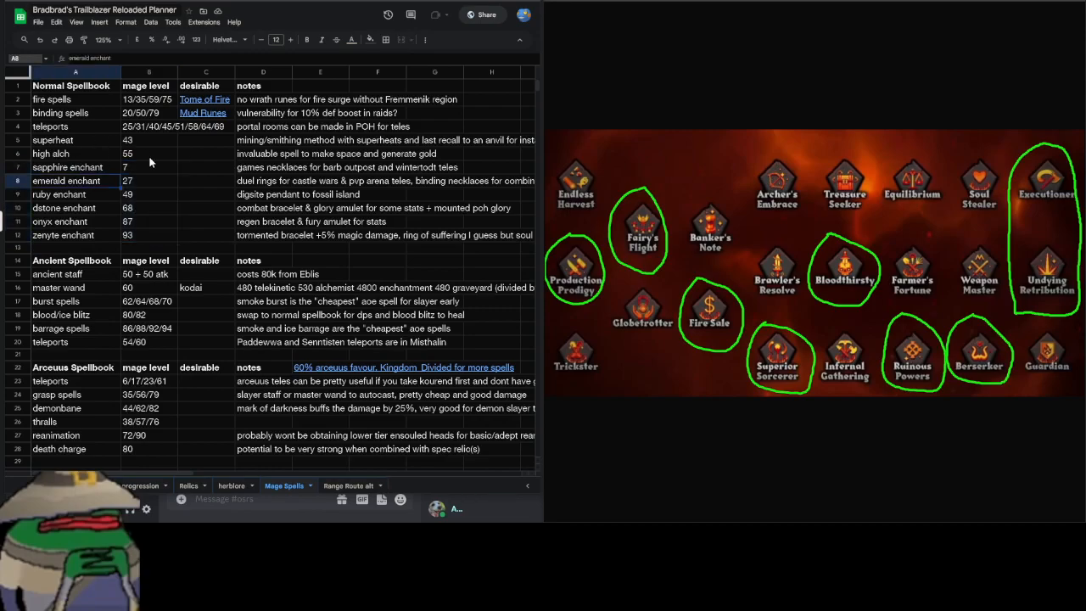
left_click(149, 153)
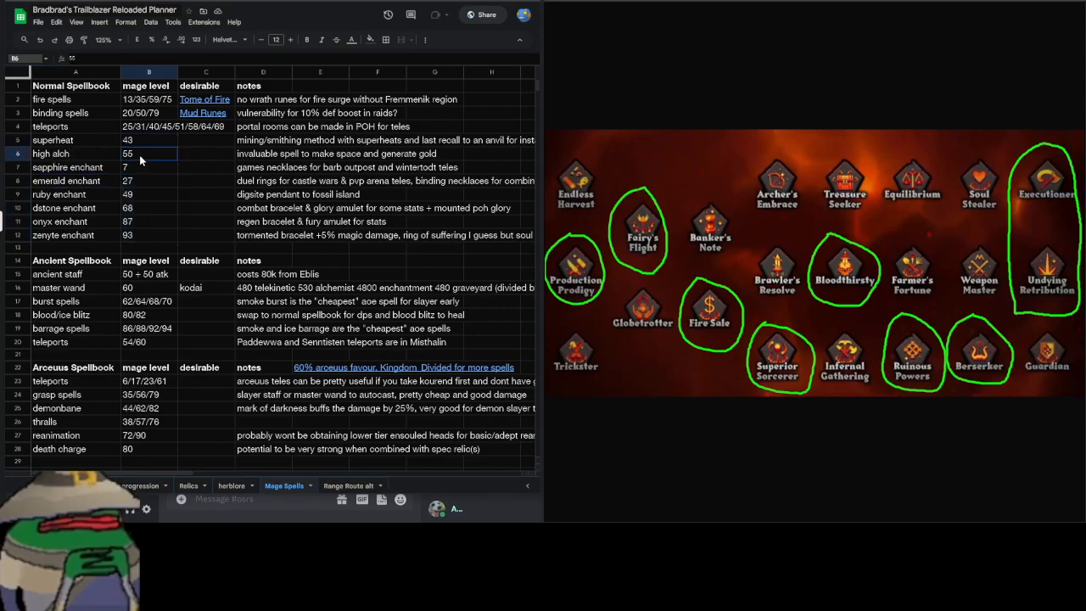
left_click(57, 275)
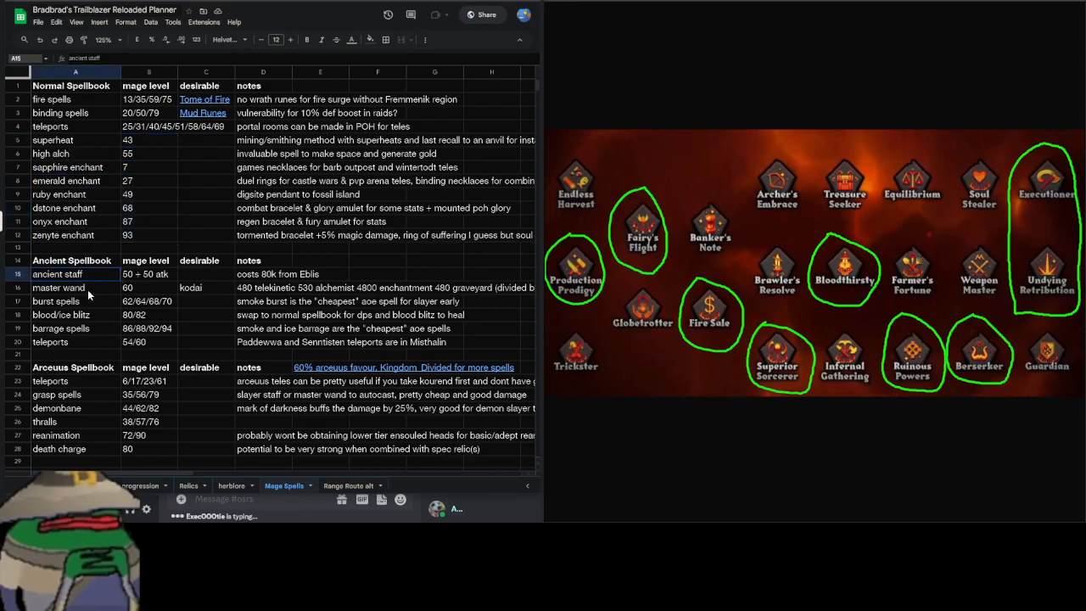
left_click(51, 342)
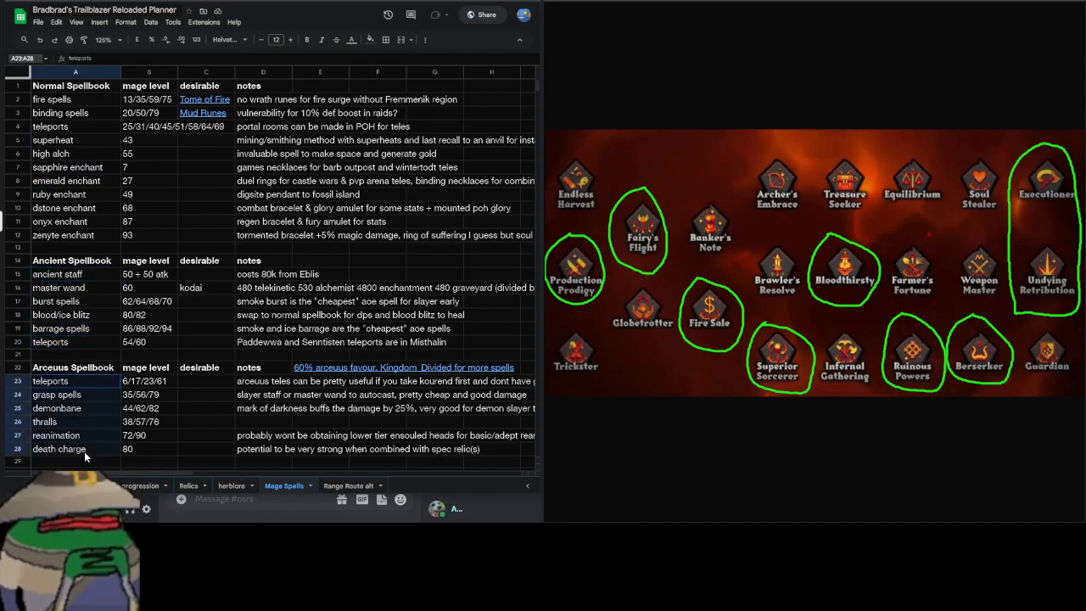
left_click(74, 461)
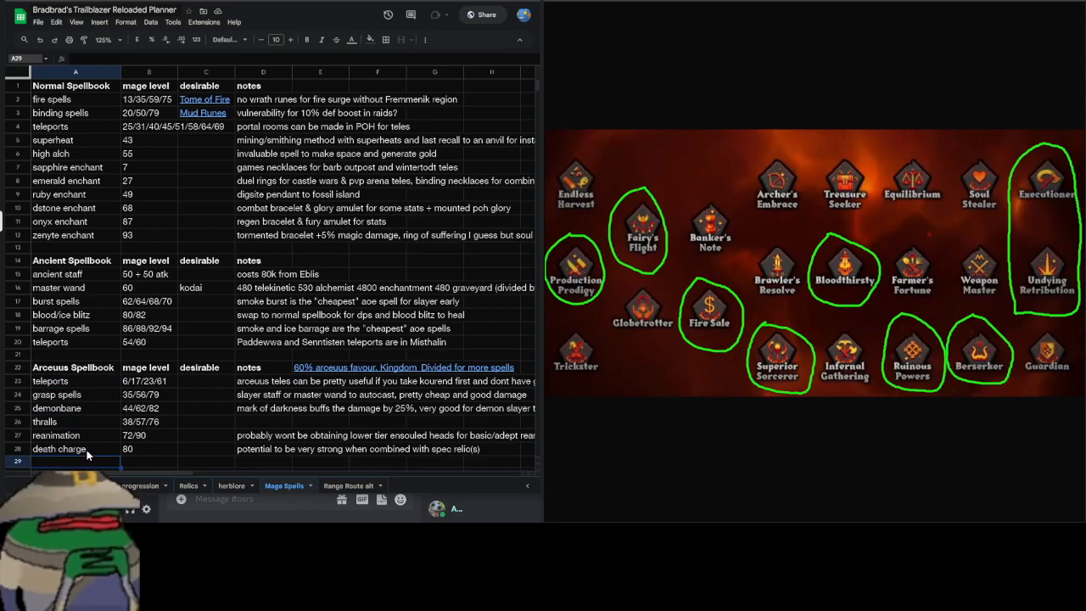
left_click(57, 407)
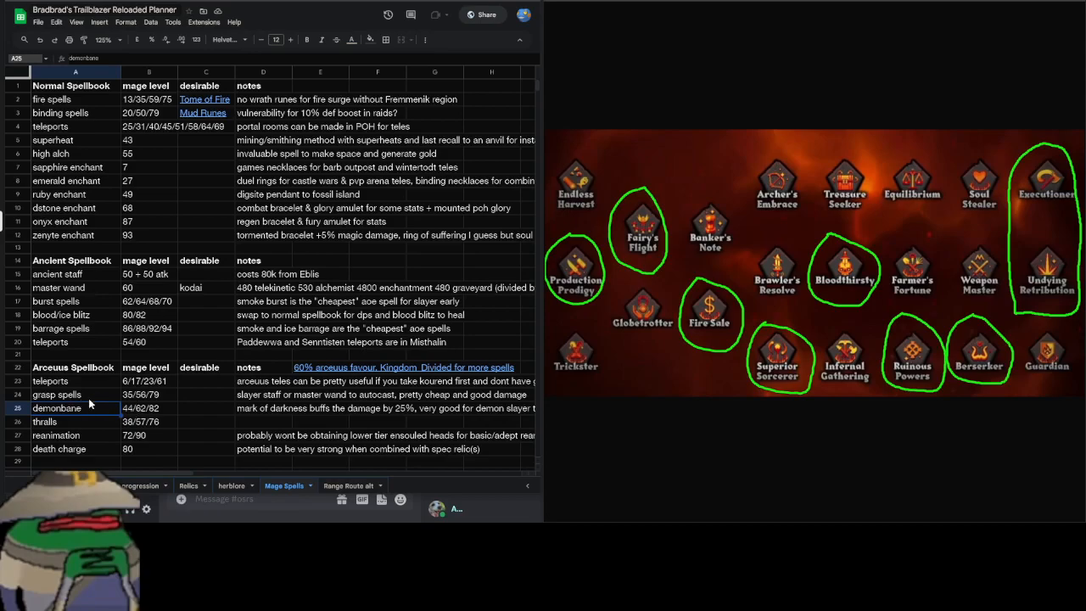
mouse_move(110, 403)
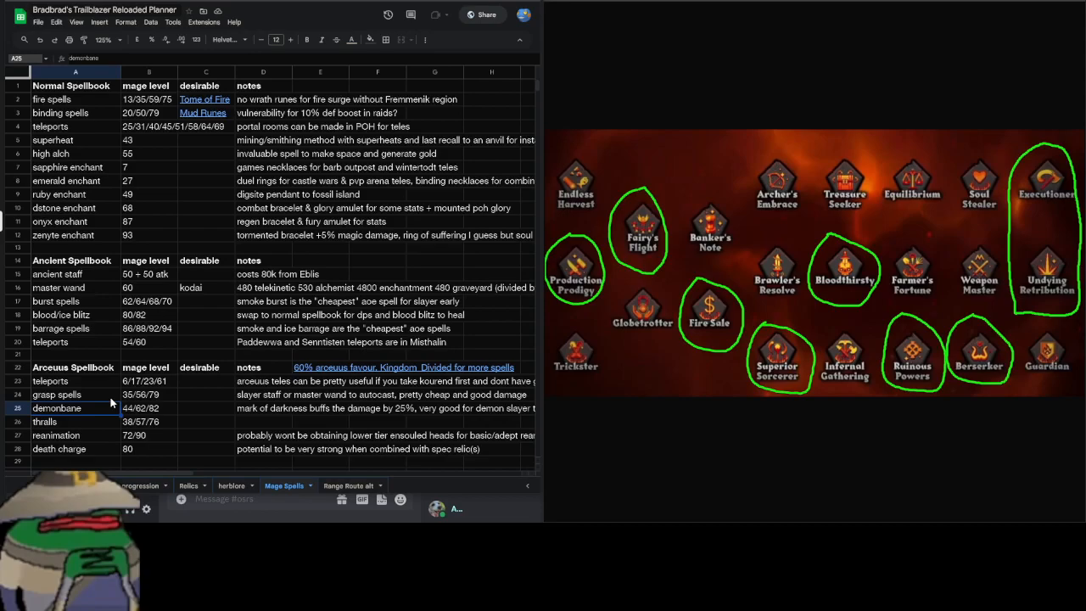
left_click(57, 394)
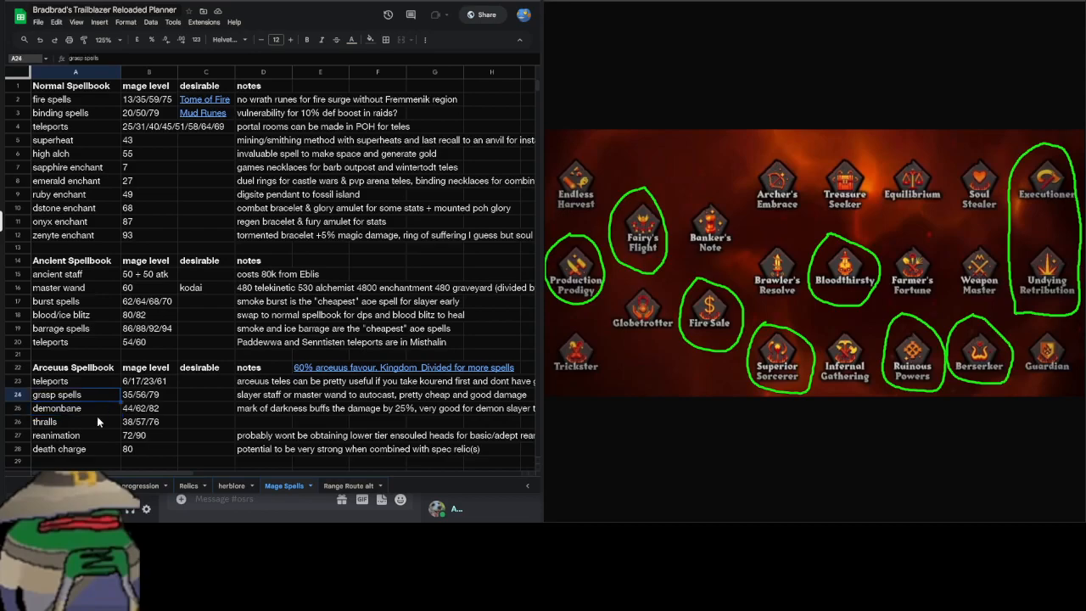
left_click(74, 435)
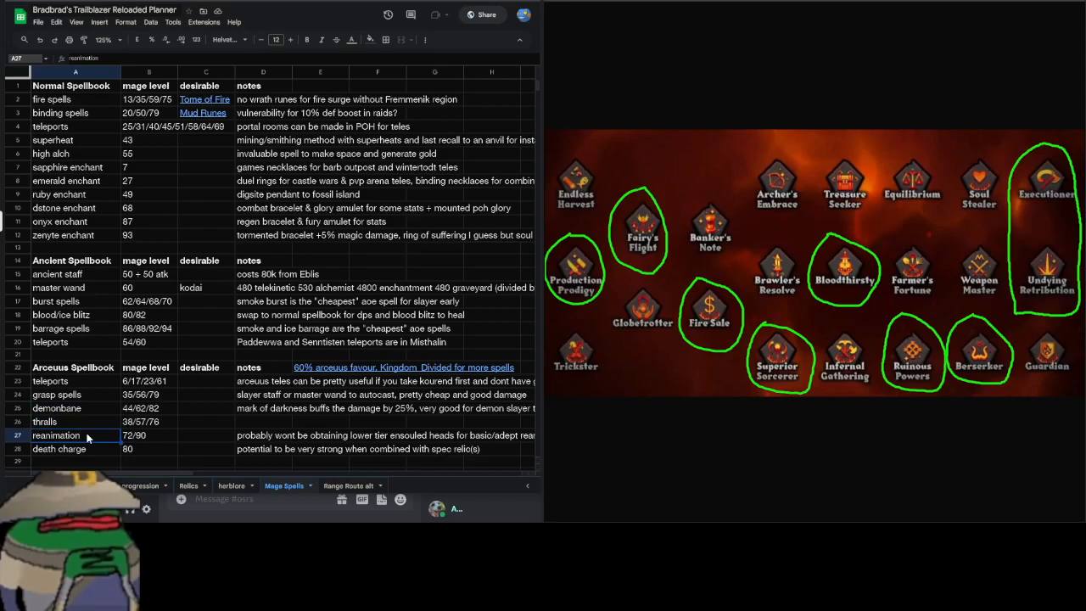
left_click(74, 448)
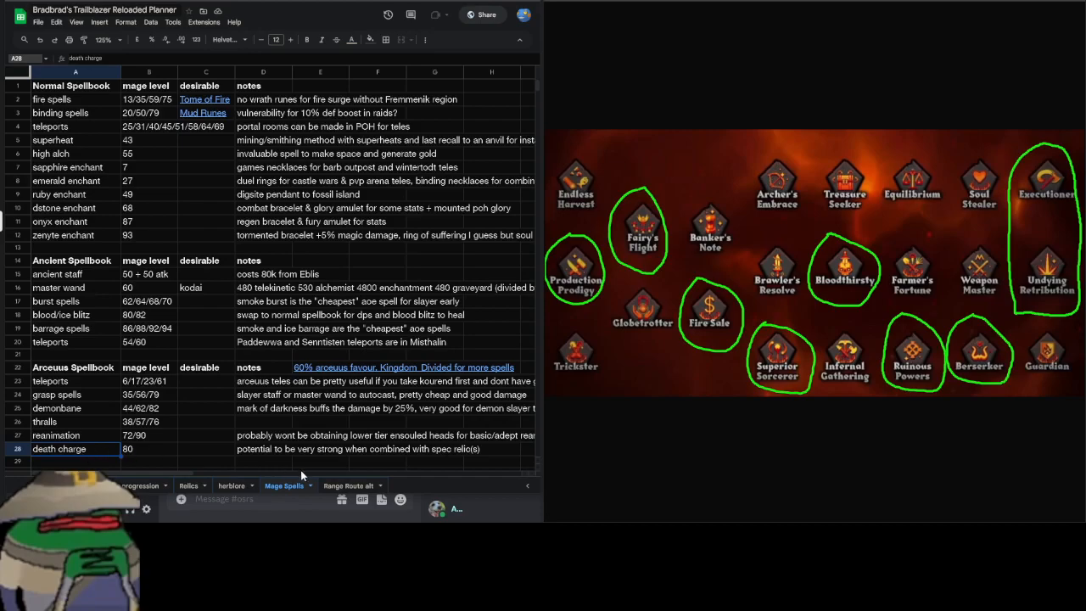
Switch to the Range Route alt sheet and pick out the Shadow of the Storm note
left_click(348, 486)
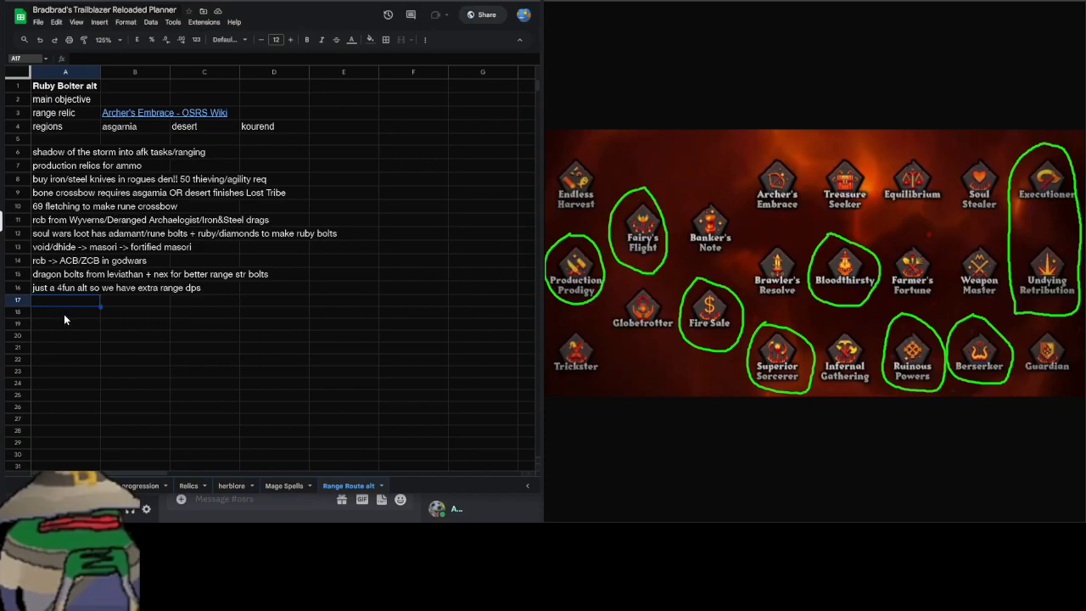
left_click(64, 312)
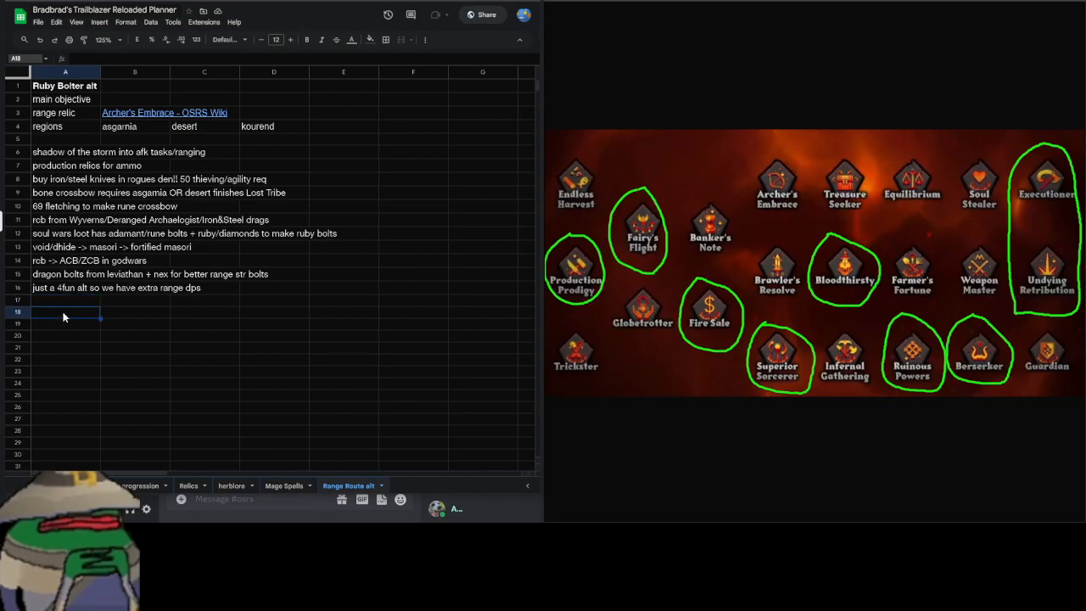
left_click(65, 153)
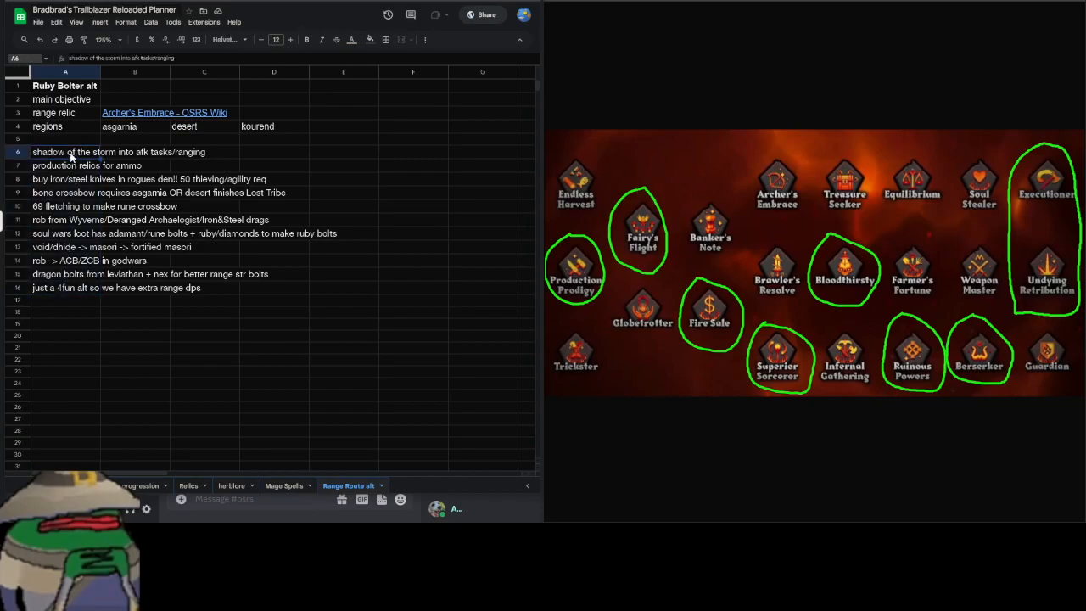
left_click(64, 299)
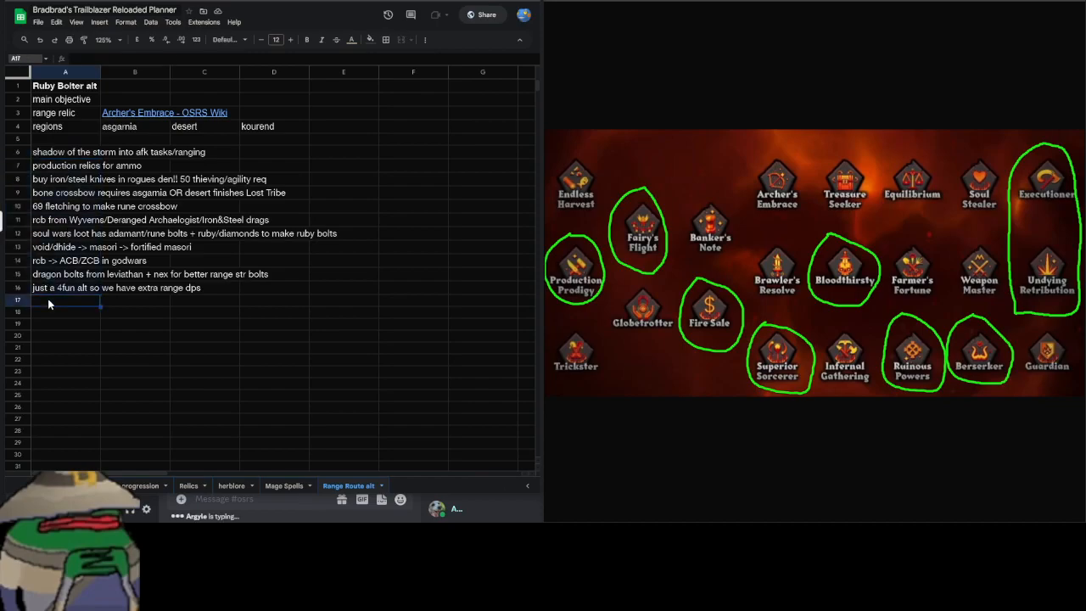
mouse_move(55, 291)
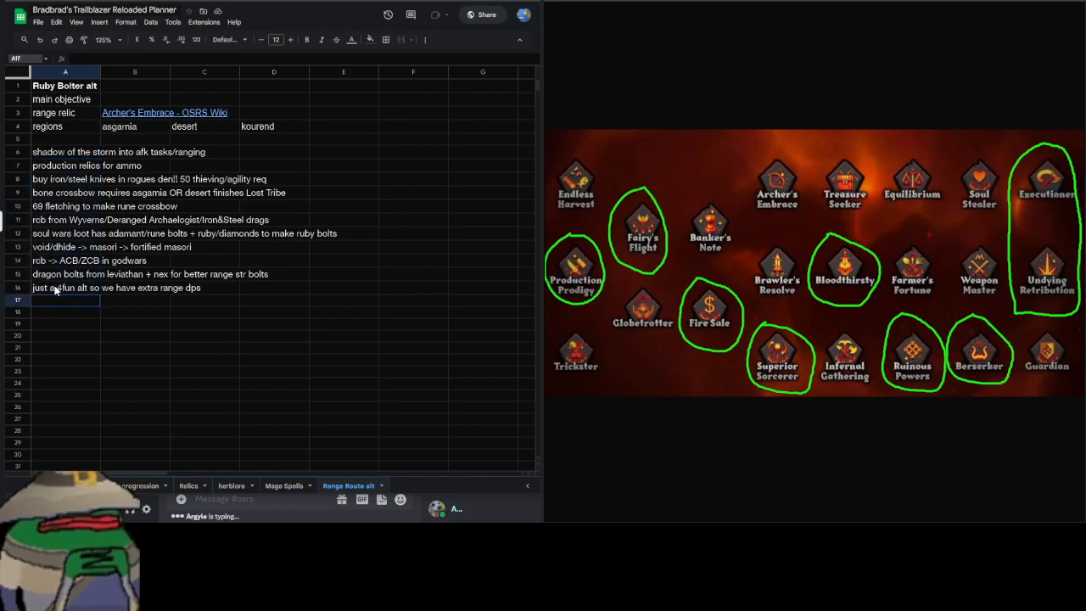
left_click(64, 152)
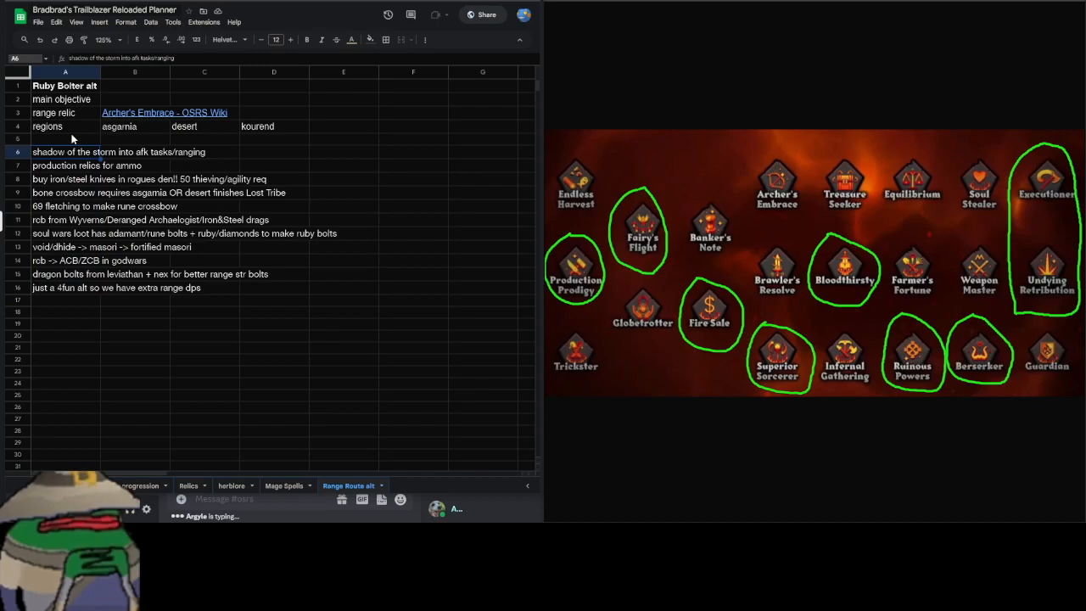
Highlight the block of Ruby Bolter route notes, then return to the Progression plan sheet
left_click(64, 139)
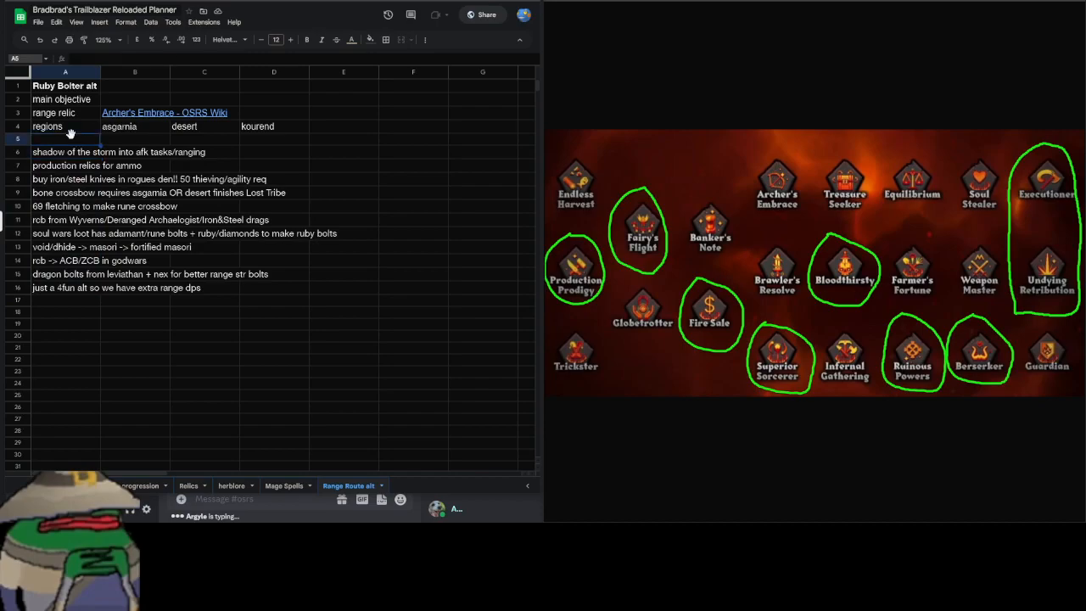
left_click(64, 313)
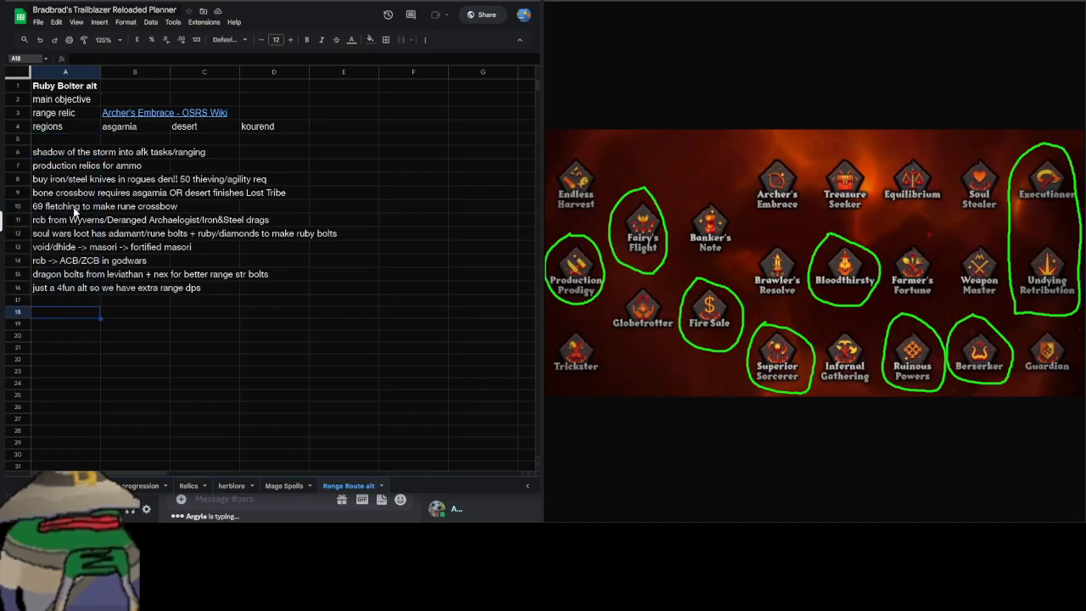
left_click_drag(64, 167, 65, 298)
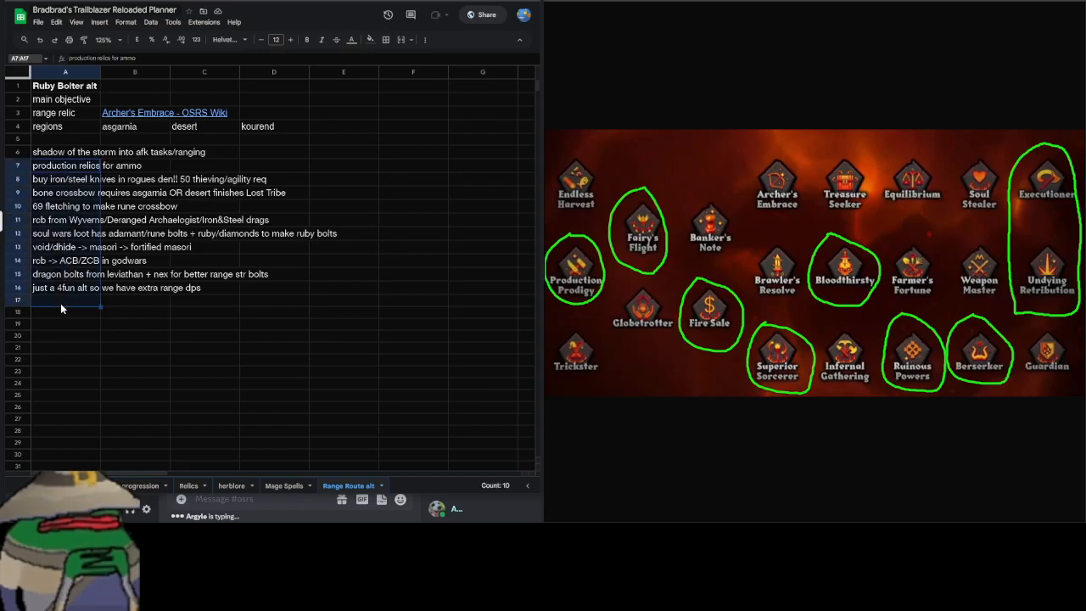
left_click(64, 300)
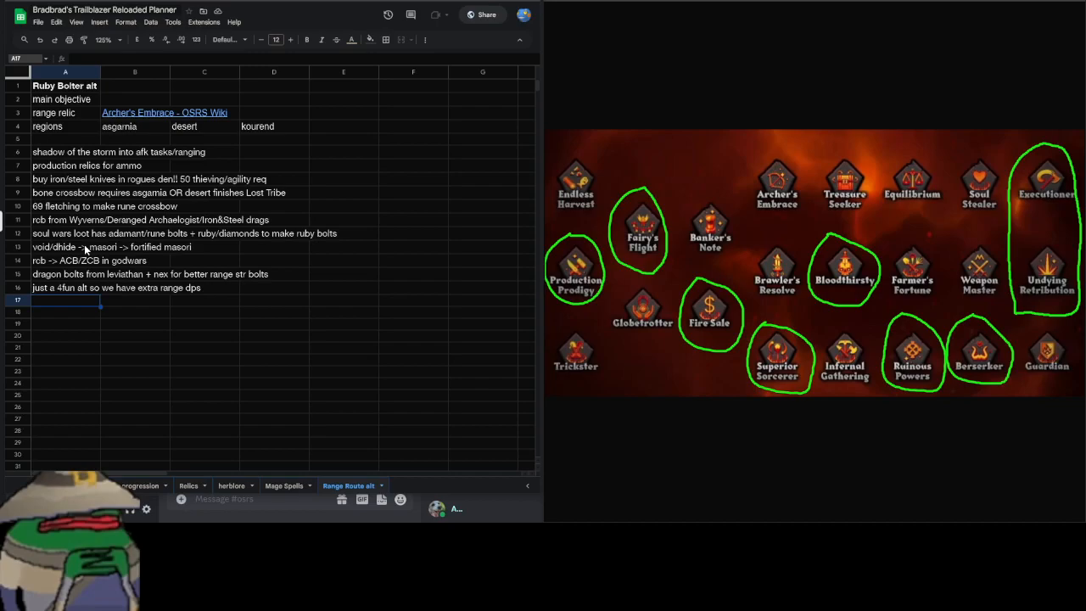
mouse_move(69, 223)
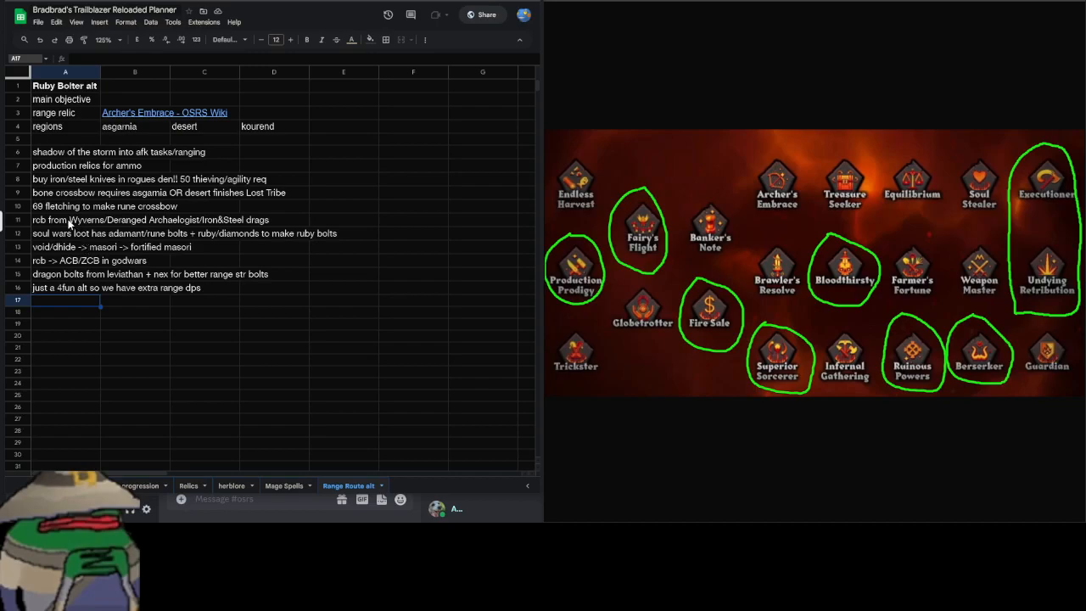
left_click(139, 486)
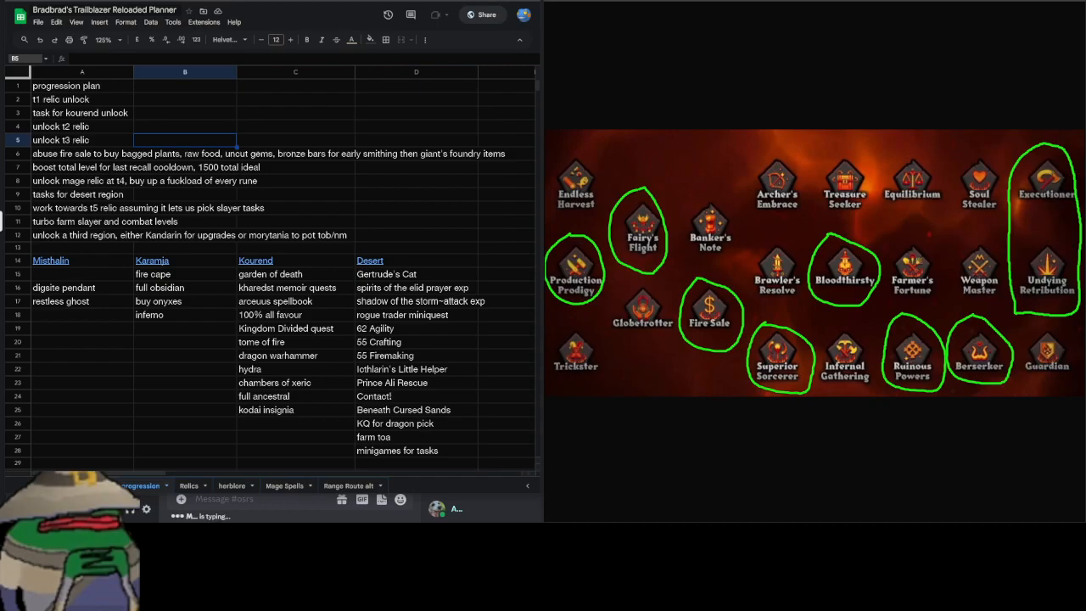
Leave the progression sheet and pass through the Relics sheet with the mage route
left_click(81, 341)
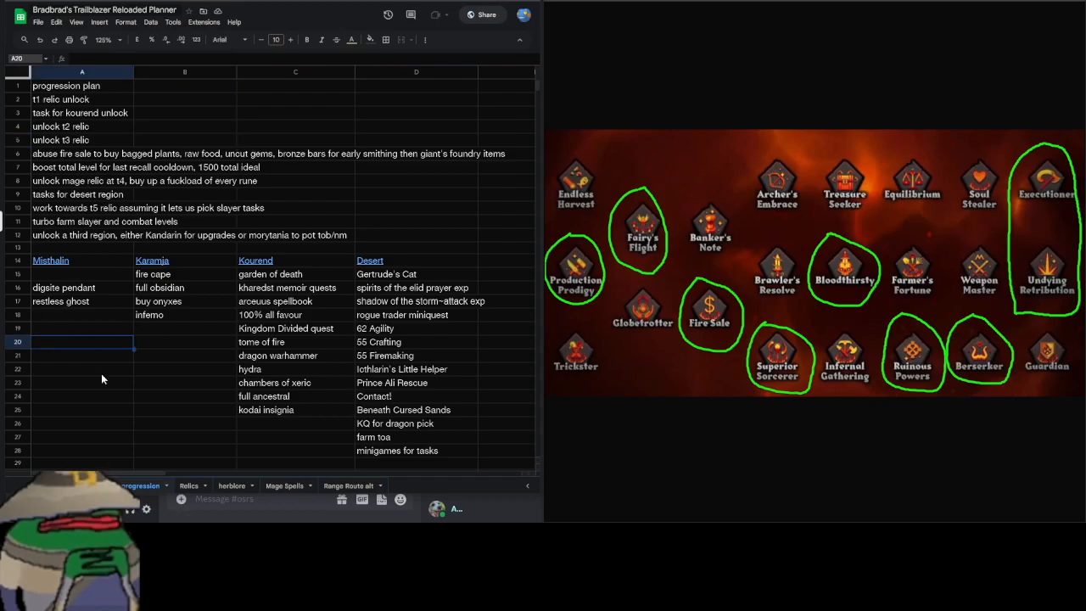
left_click(139, 485)
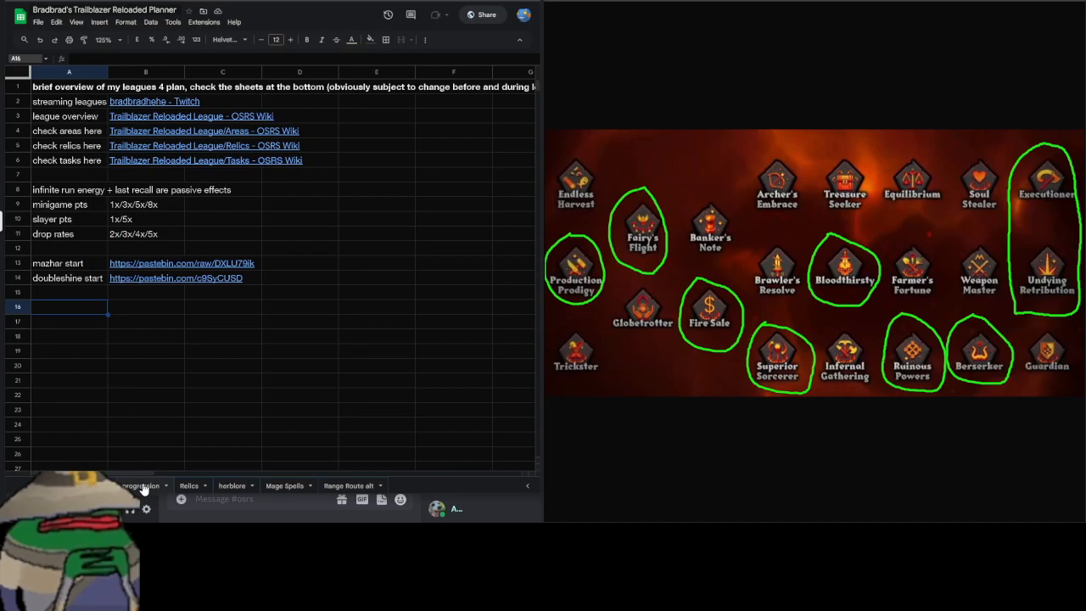
left_click(140, 486)
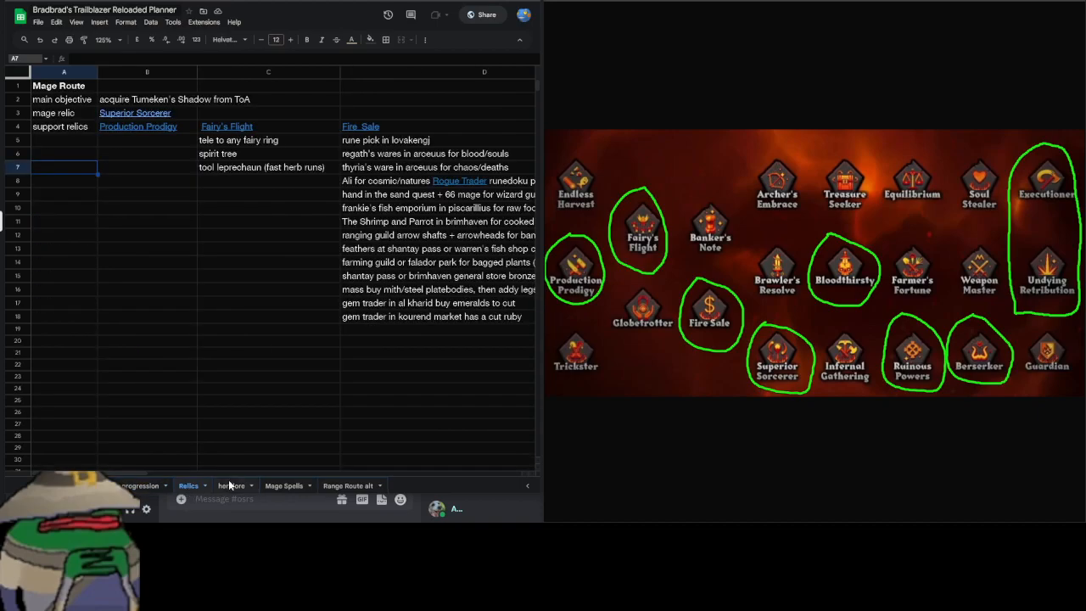
Pass through the herblore sheet and land back on the overview sheet, selecting empty rows below the start links
left_click(230, 485)
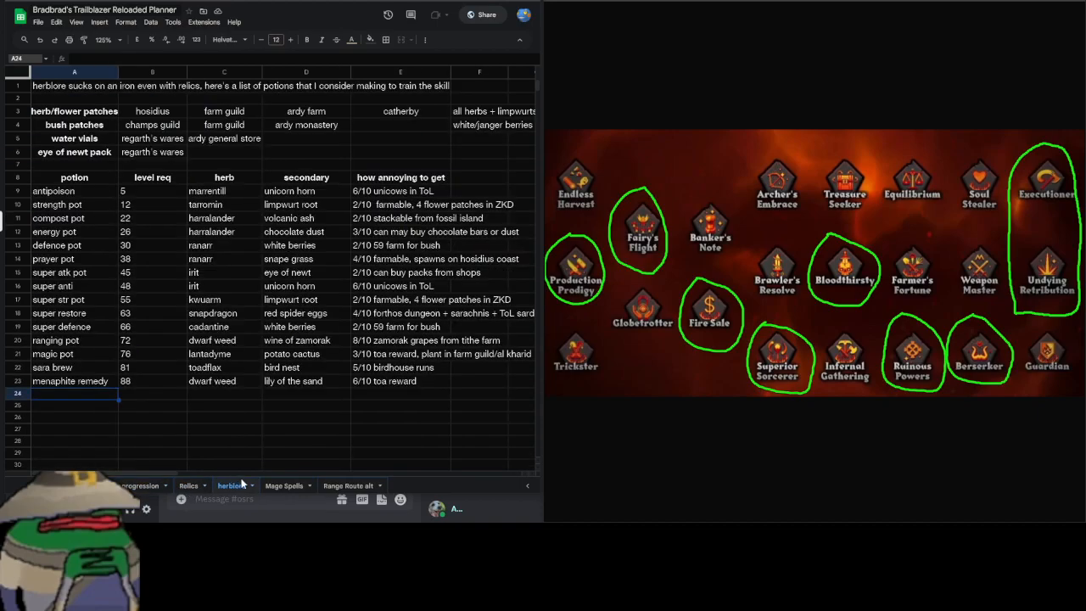
left_click(348, 486)
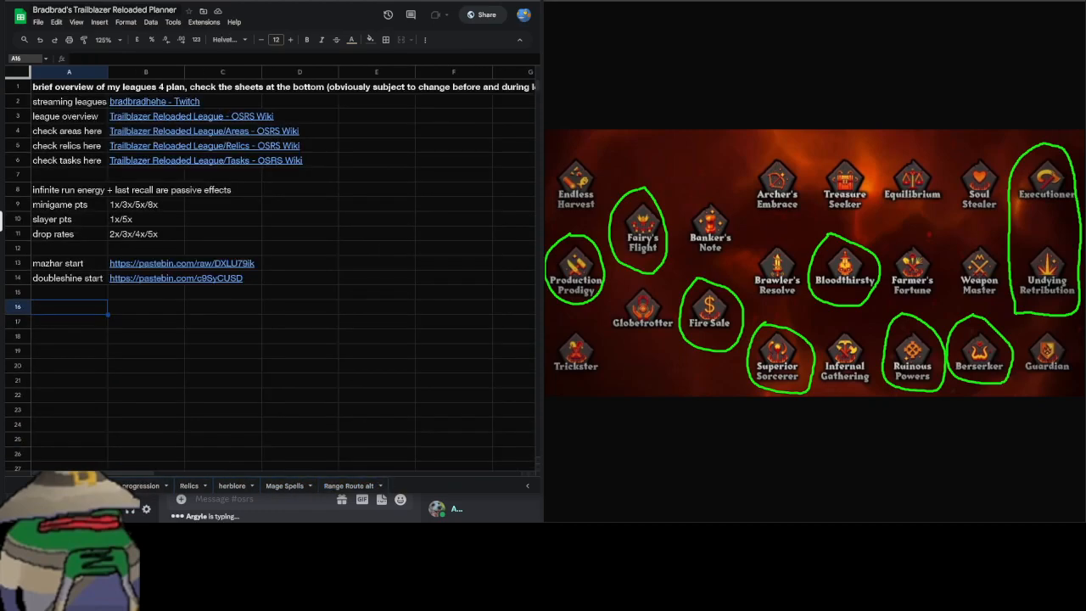
left_click(68, 292)
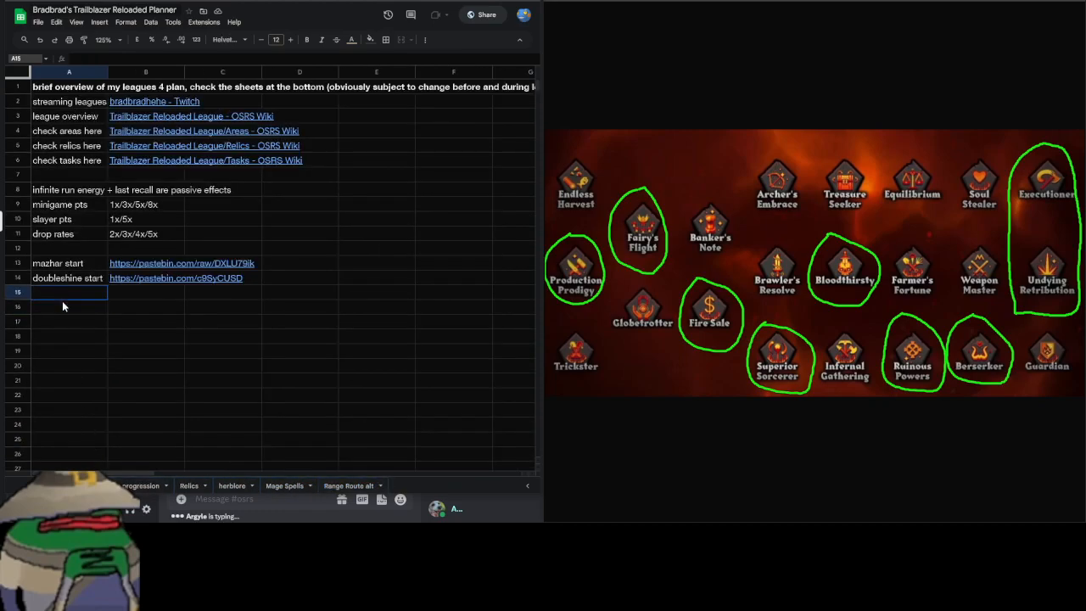
left_click_drag(68, 292, 68, 321)
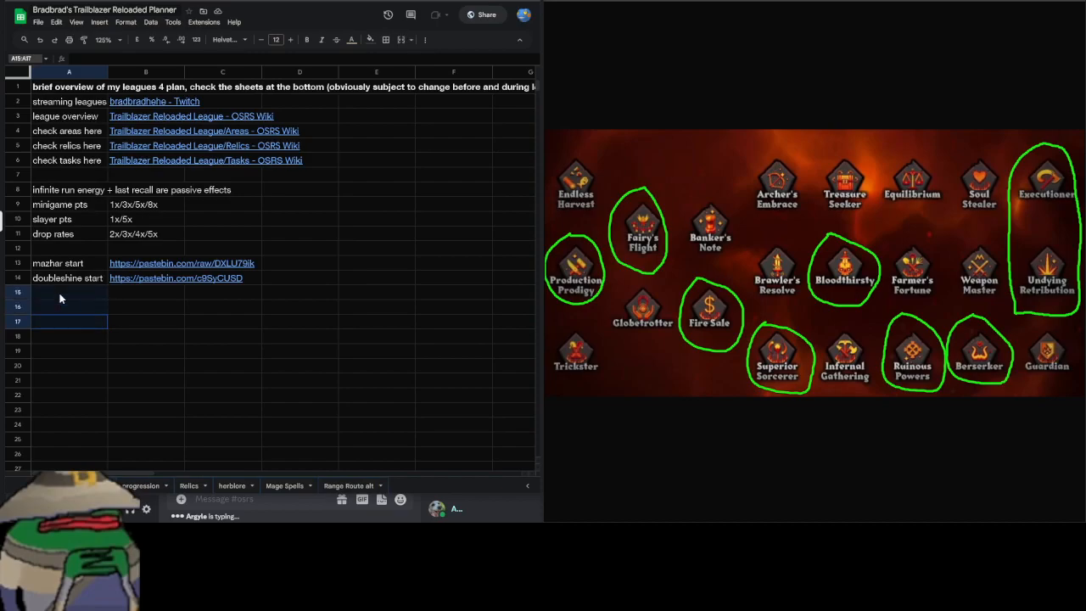